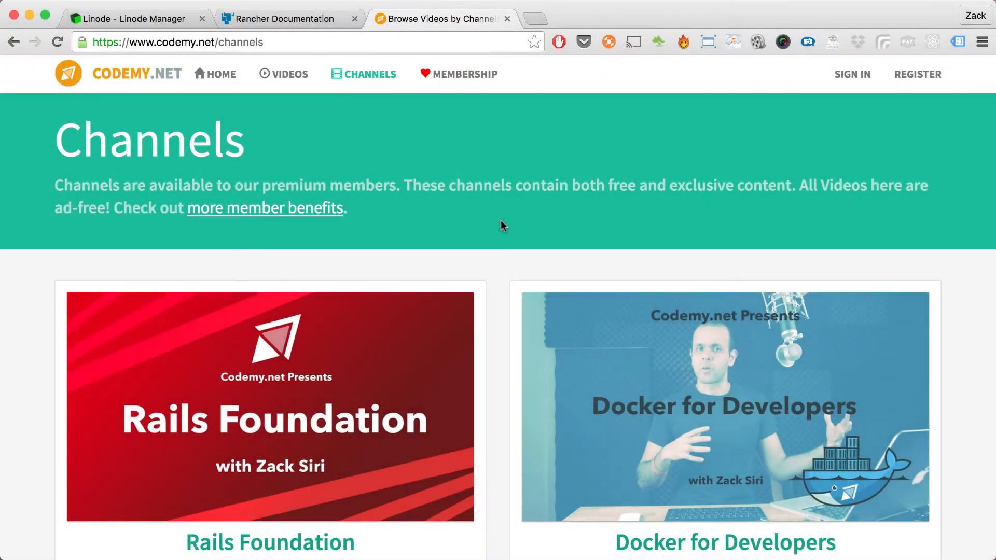
# - Browse the Linode Manager page, scrolling through the available options
pyautogui.scroll(-3)
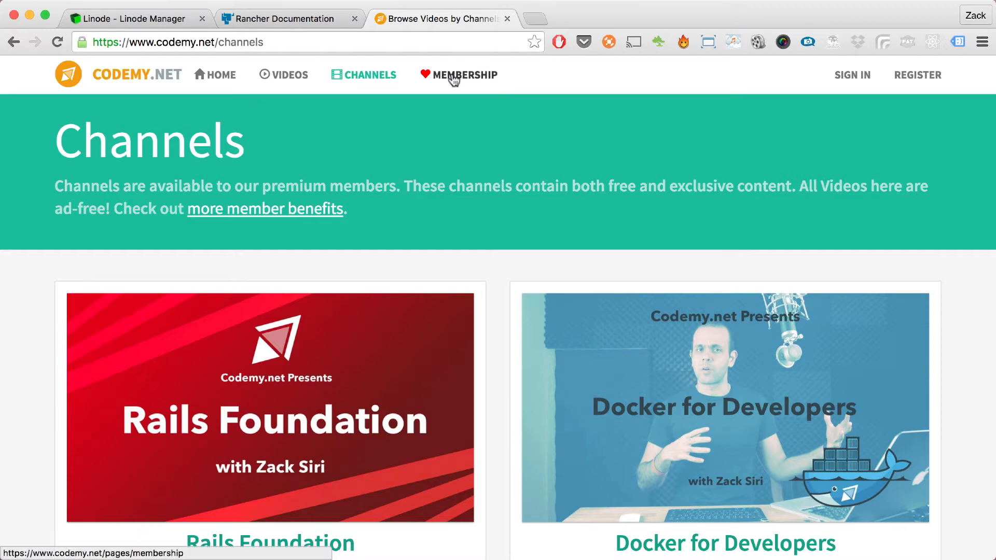
pyautogui.click(465, 74)
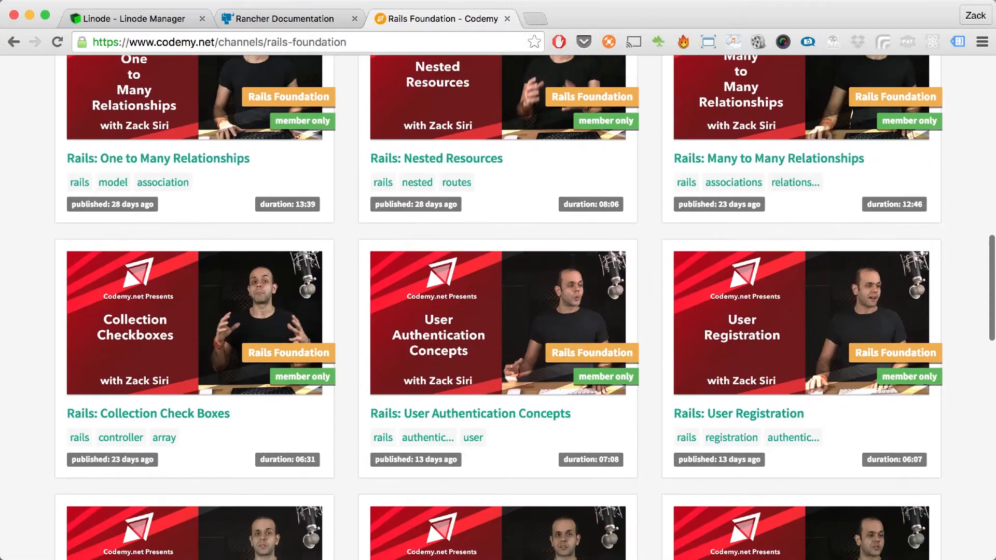
pyautogui.scroll(-3)
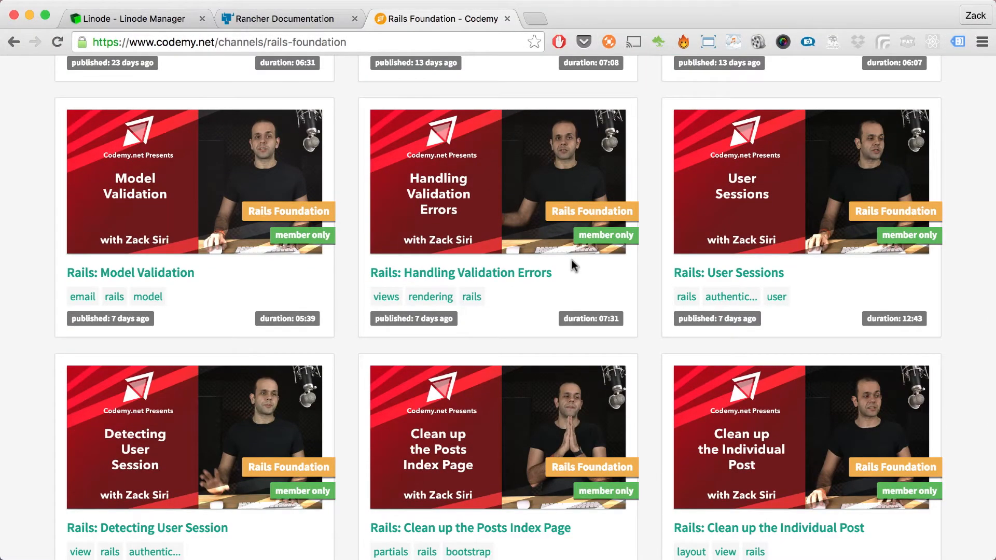
pyautogui.scroll(-3)
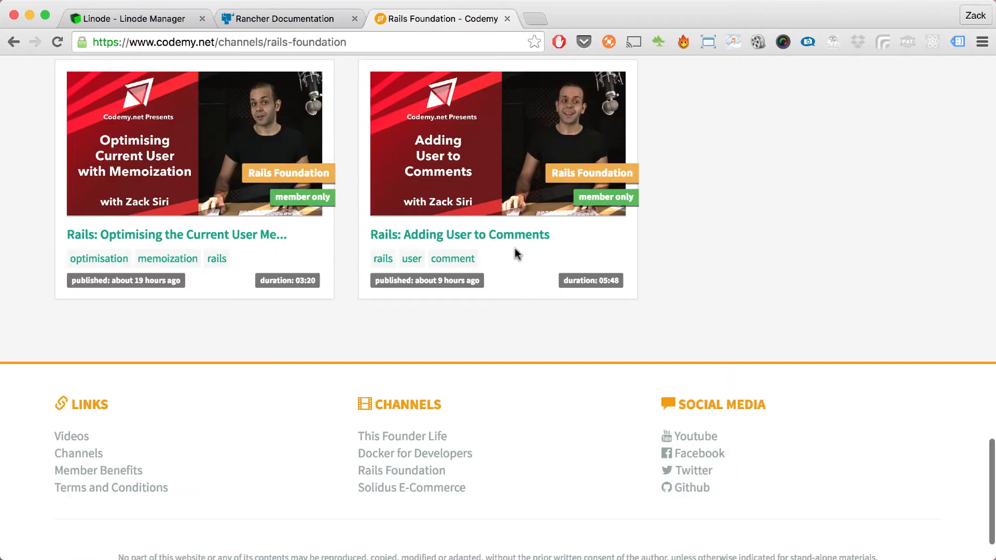
pyautogui.scroll(3)
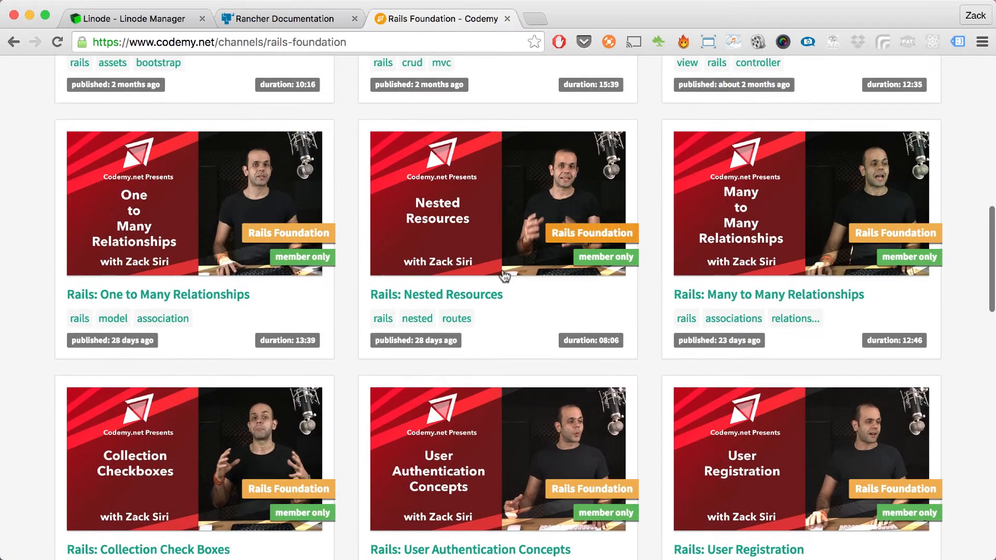
pyautogui.moveTo(559, 260)
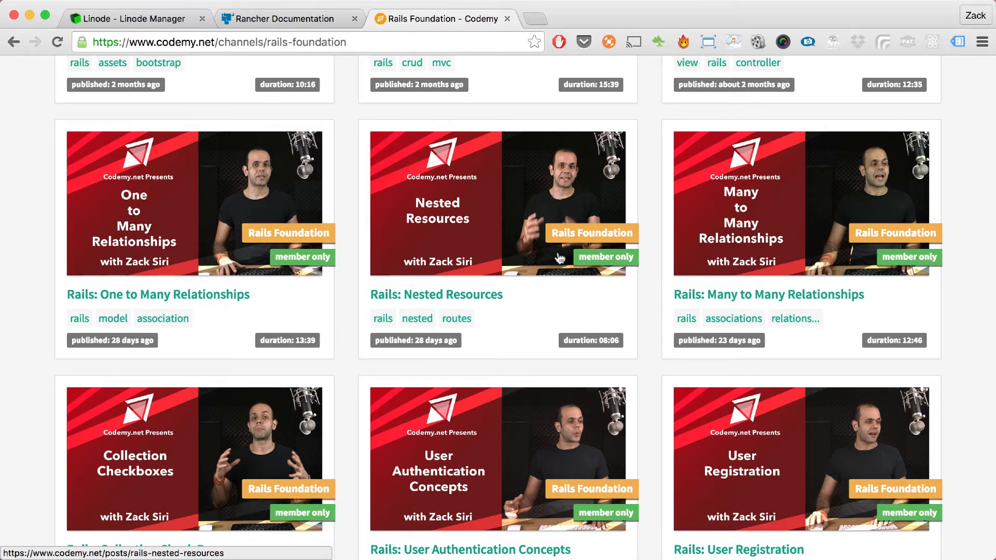
pyautogui.scroll(-3)
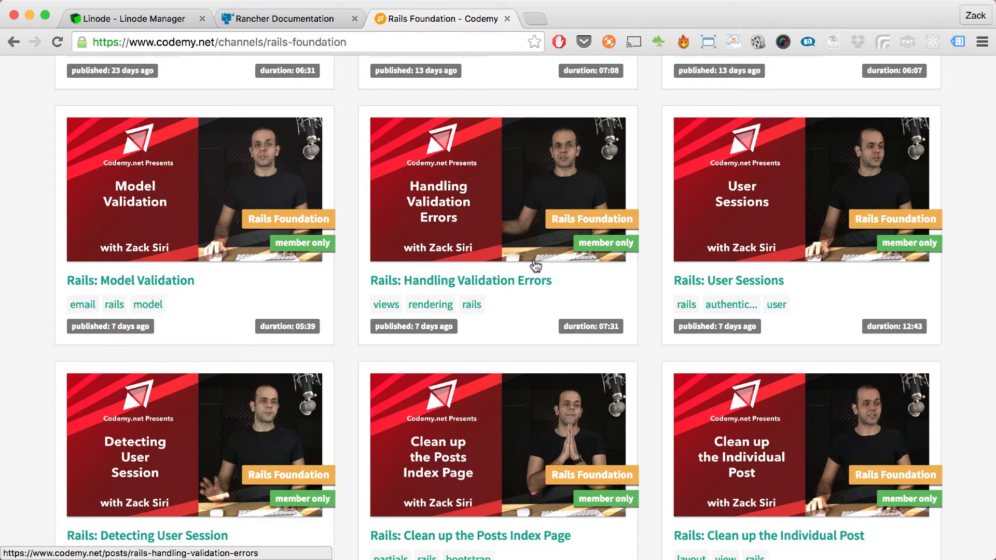
pyautogui.scroll(3)
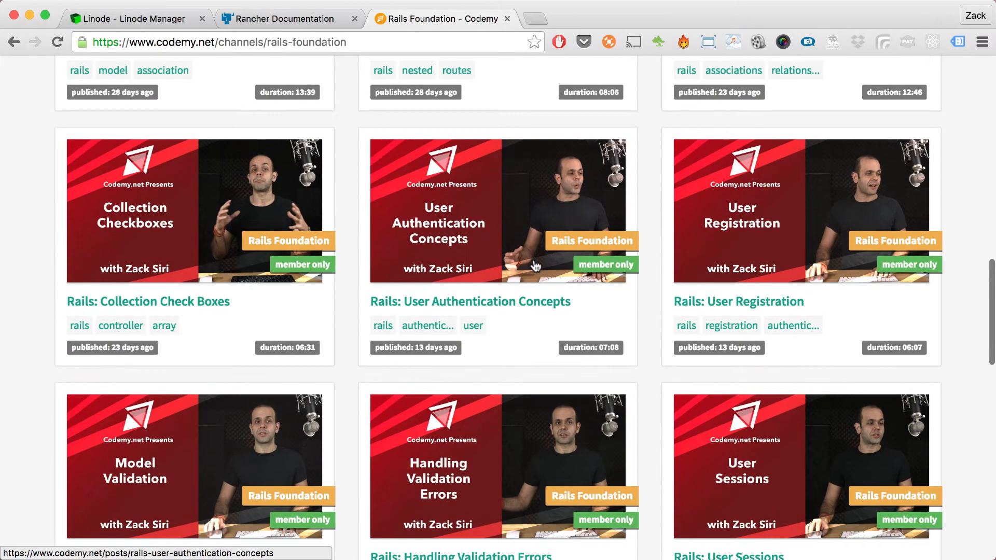
pyautogui.scroll(-3)
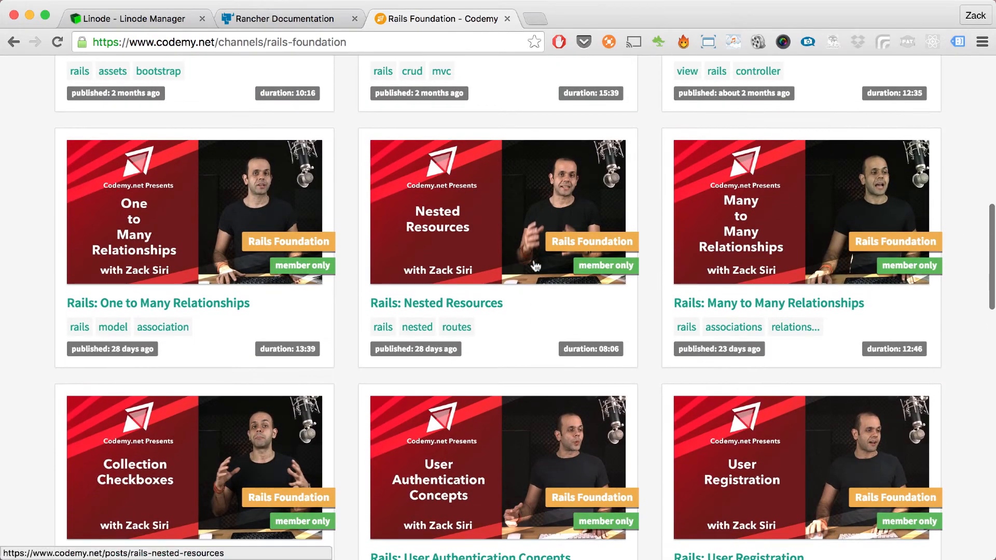
pyautogui.scroll(3)
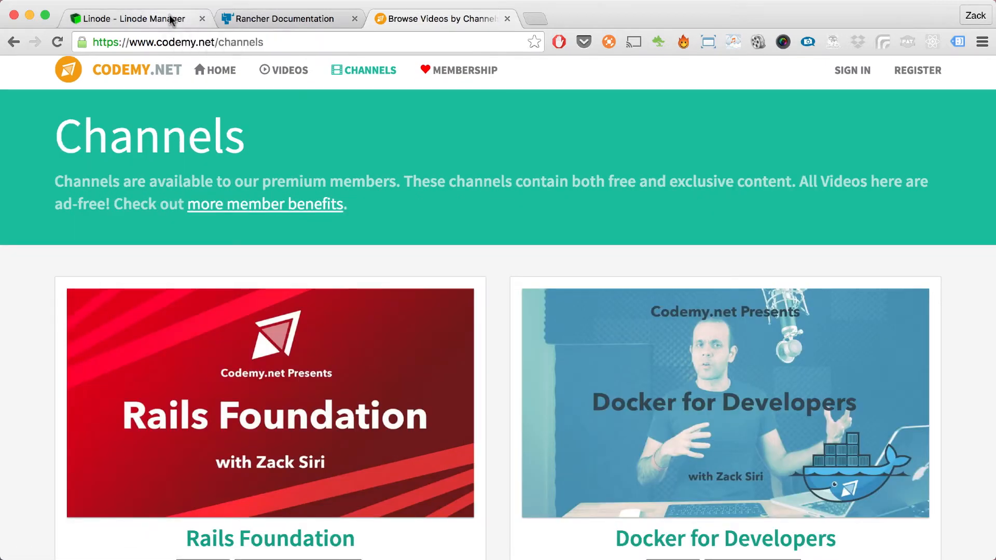
# - Add a Linode 2048 server located in Singapore, SG to infrastructure
pyautogui.click(127, 19)
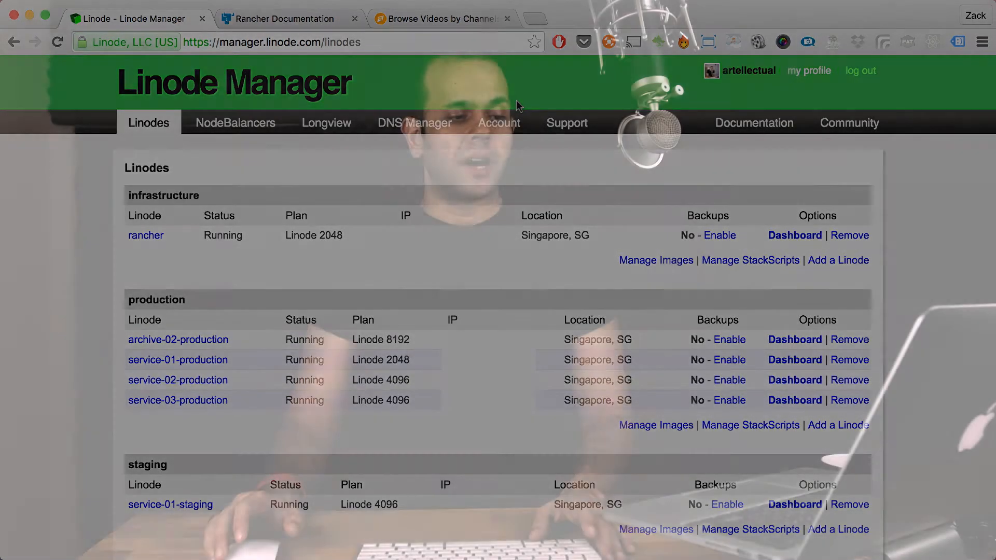
pyautogui.click(837, 260)
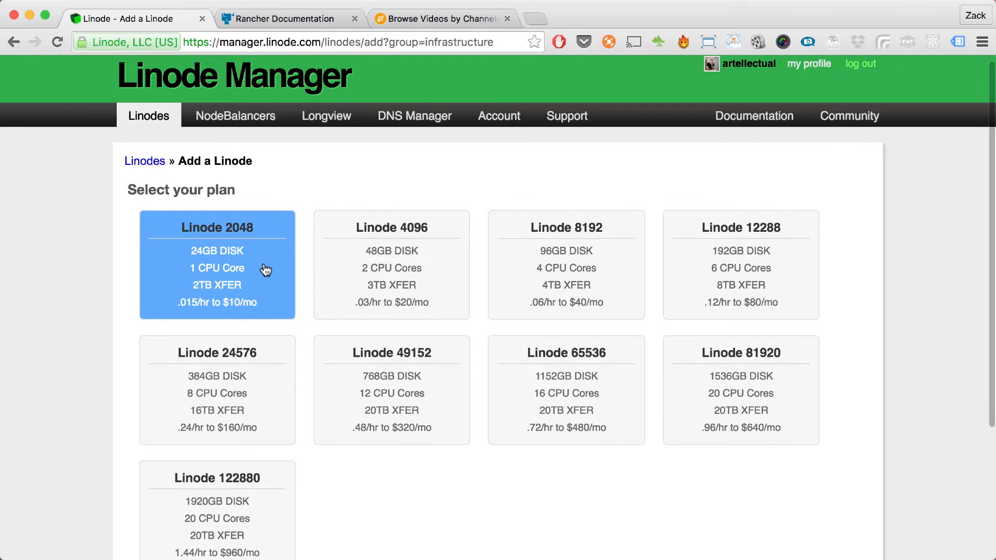
pyautogui.scroll(-3)
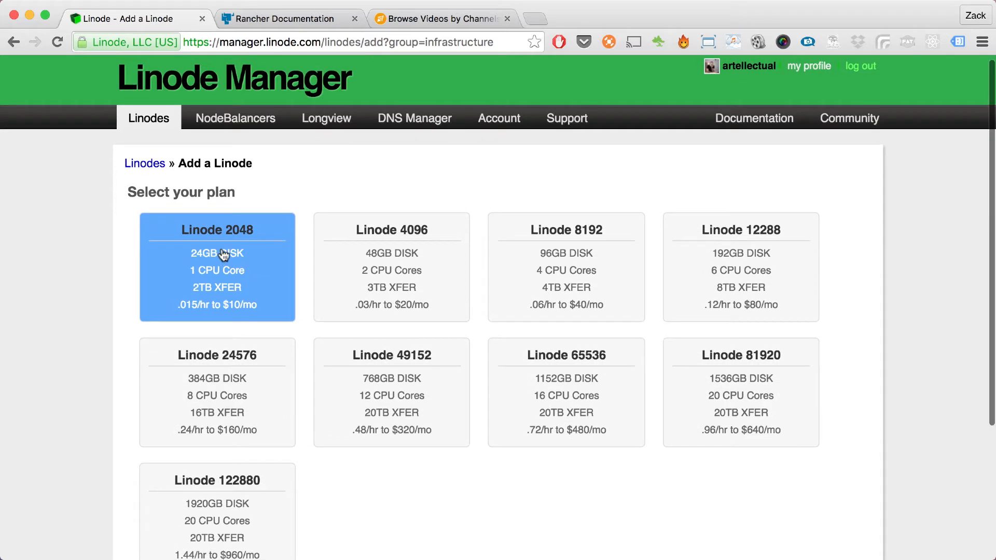
pyautogui.moveTo(230, 226)
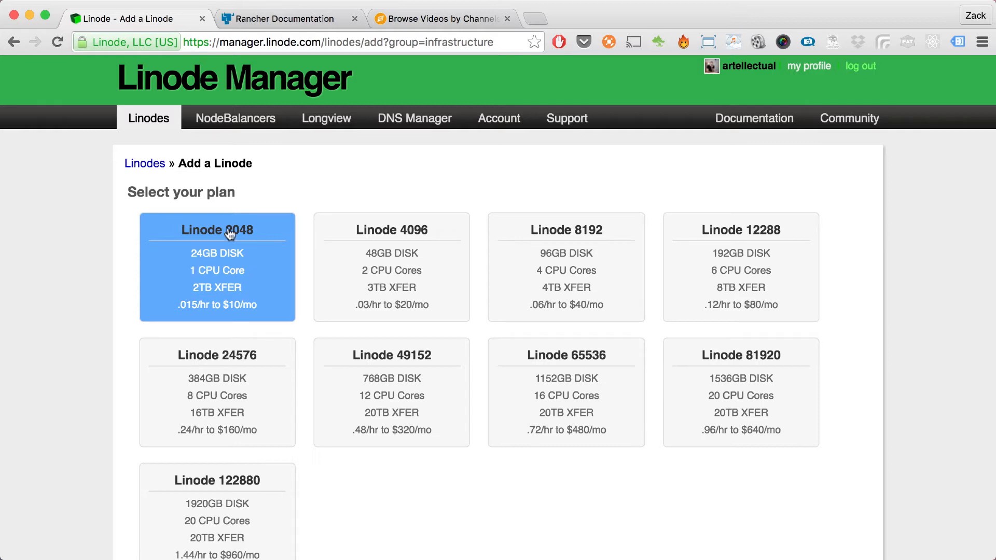
pyautogui.moveTo(234, 238)
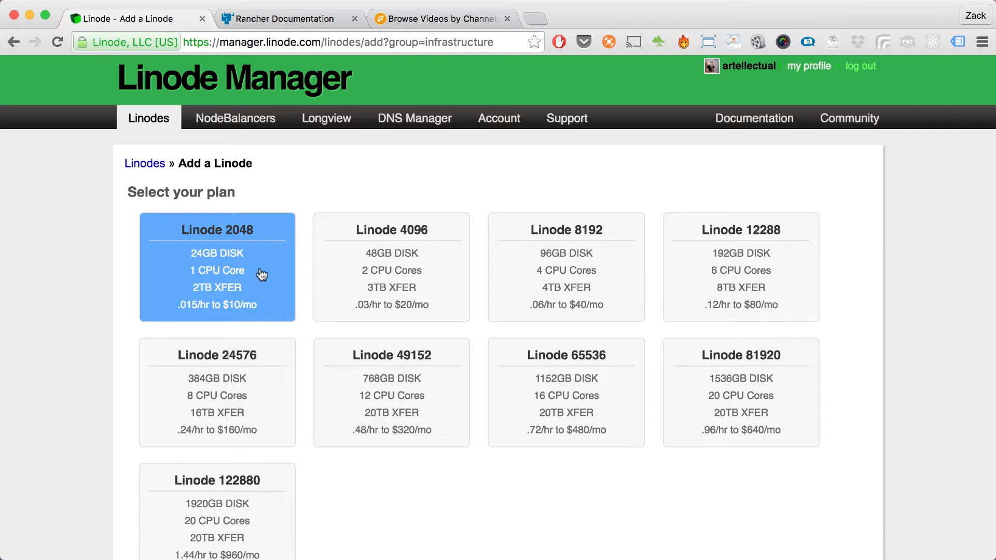
pyautogui.moveTo(212, 245)
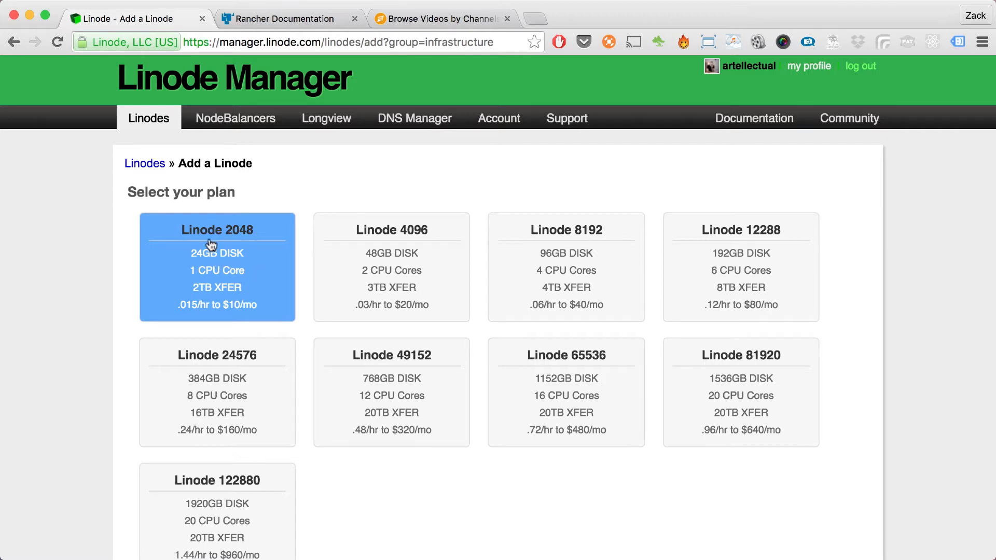
pyautogui.moveTo(226, 252)
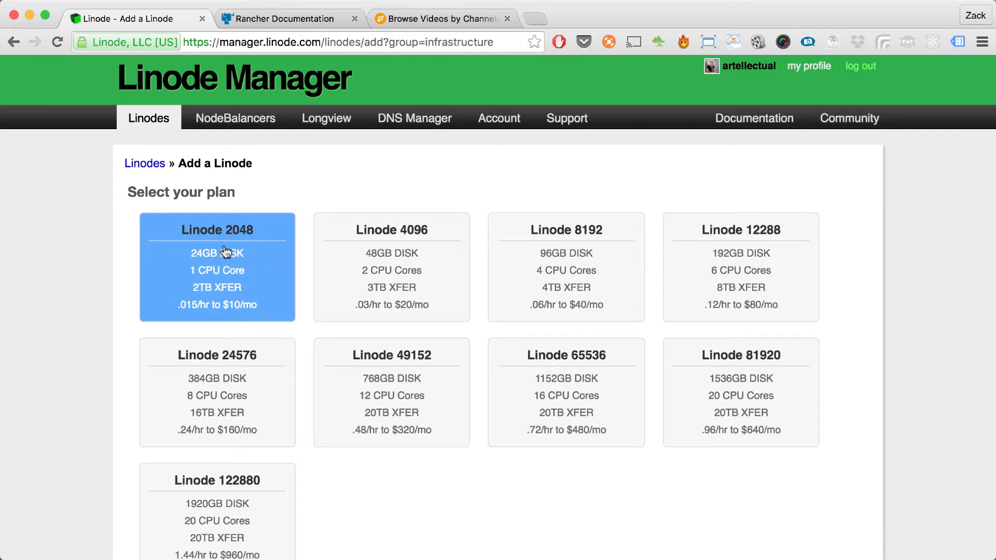
pyautogui.scroll(-3)
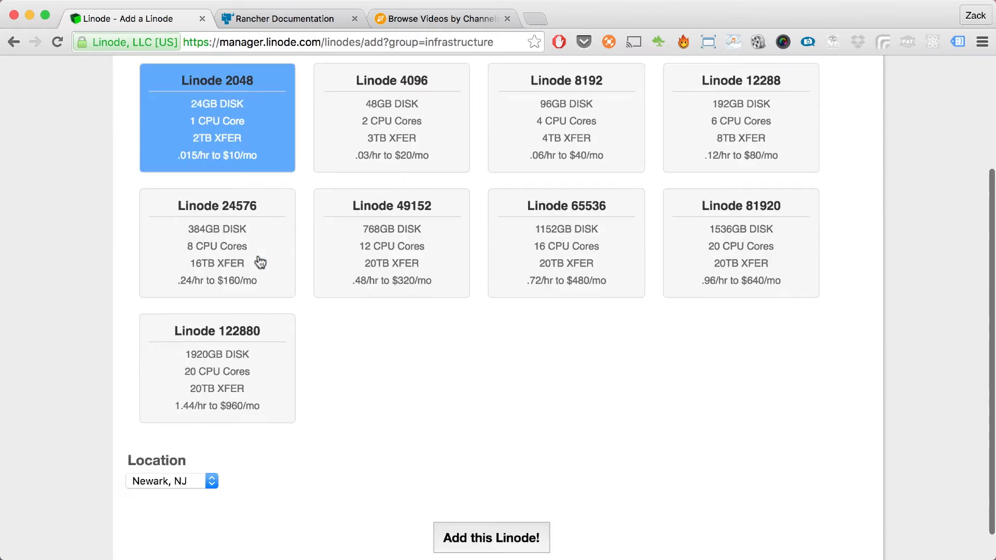
pyautogui.click(171, 481)
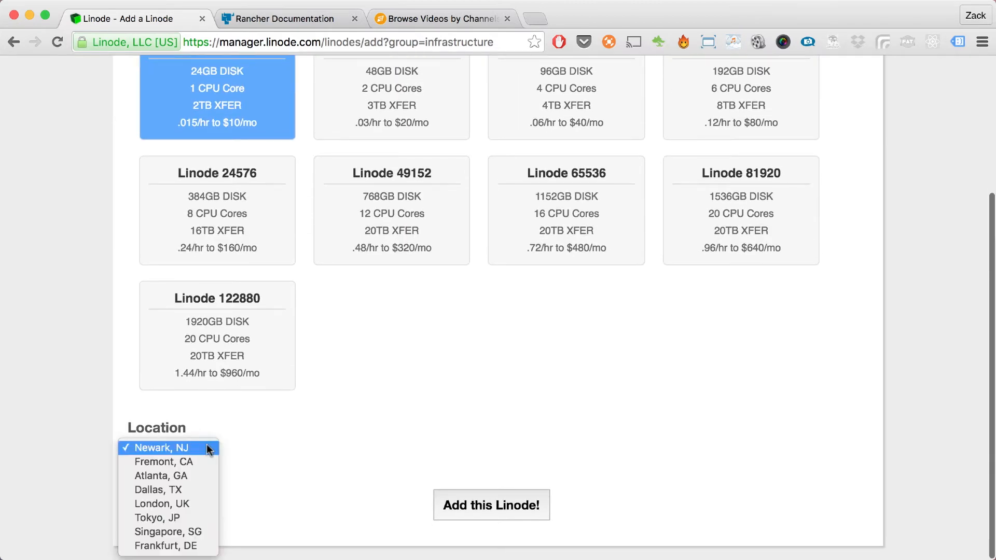
pyautogui.click(167, 531)
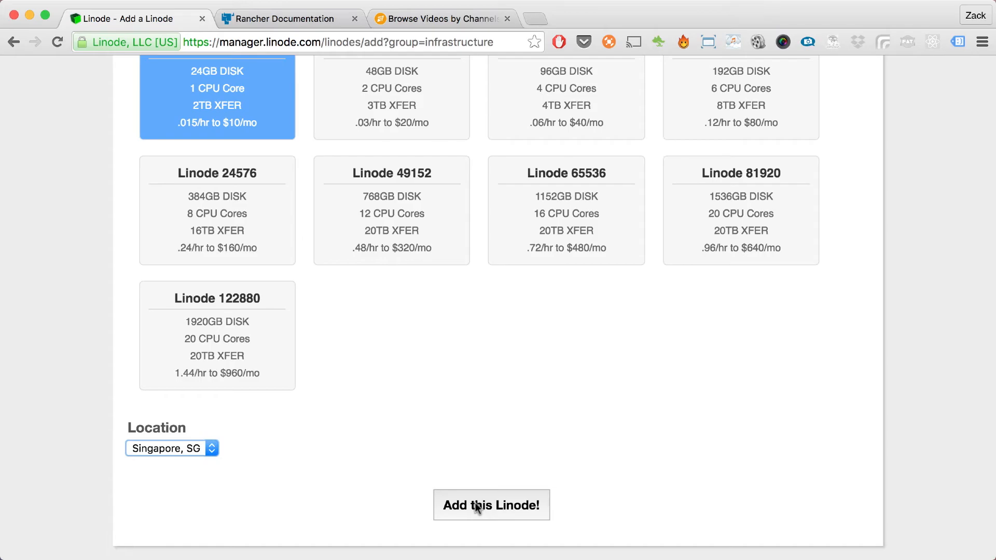
pyautogui.click(491, 505)
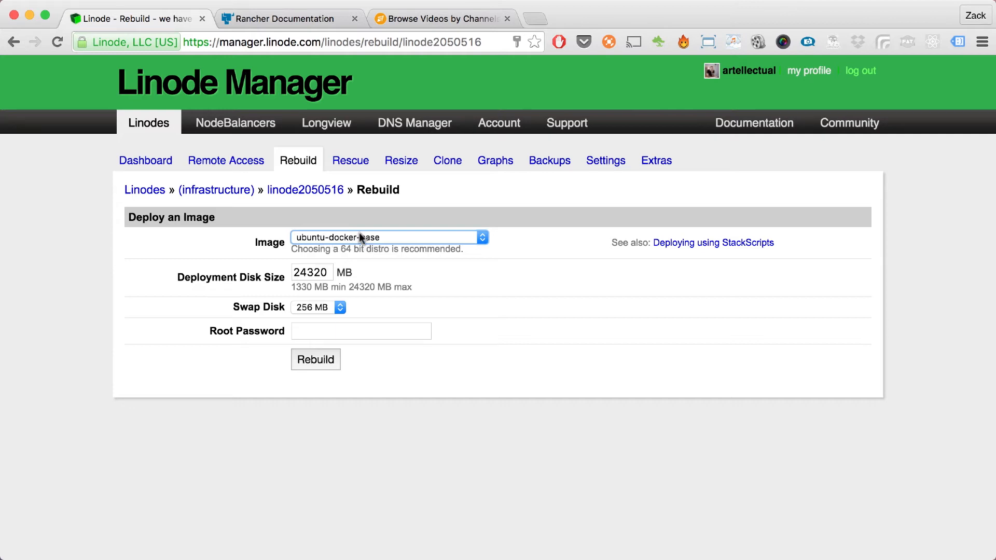
pyautogui.moveTo(357, 240)
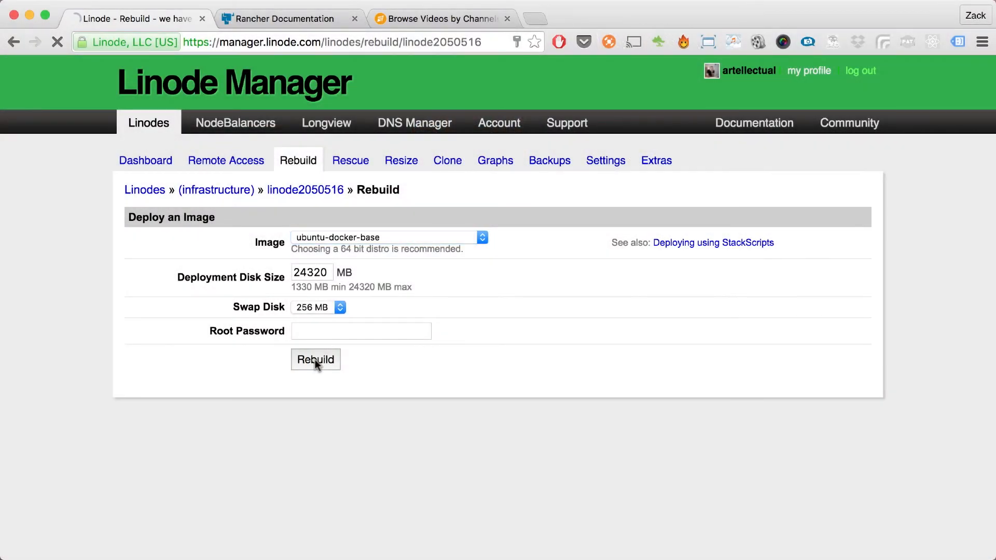
# - Boot the ubuntu-docker-base Linode from its dashboard and confirm the boot
pyautogui.click(316, 360)
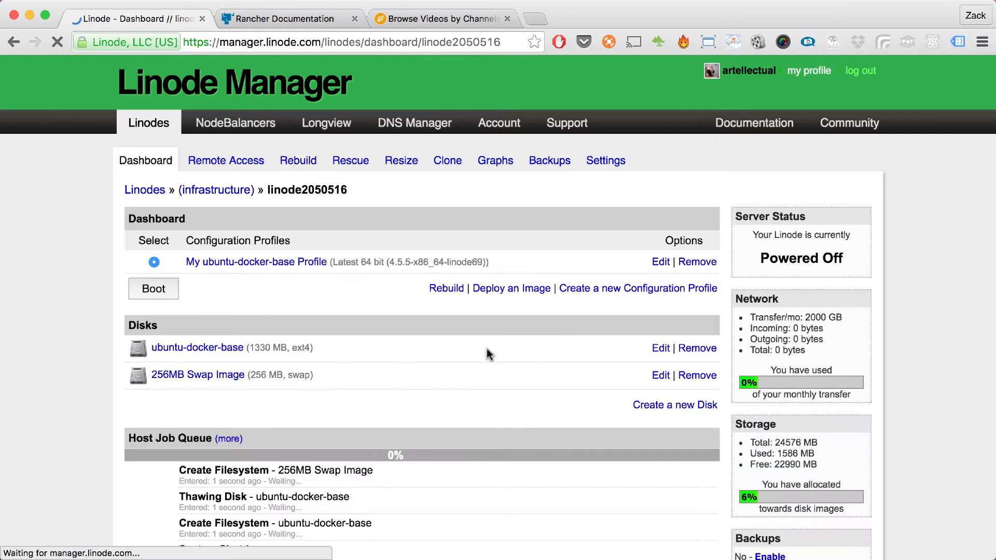
pyautogui.click(153, 288)
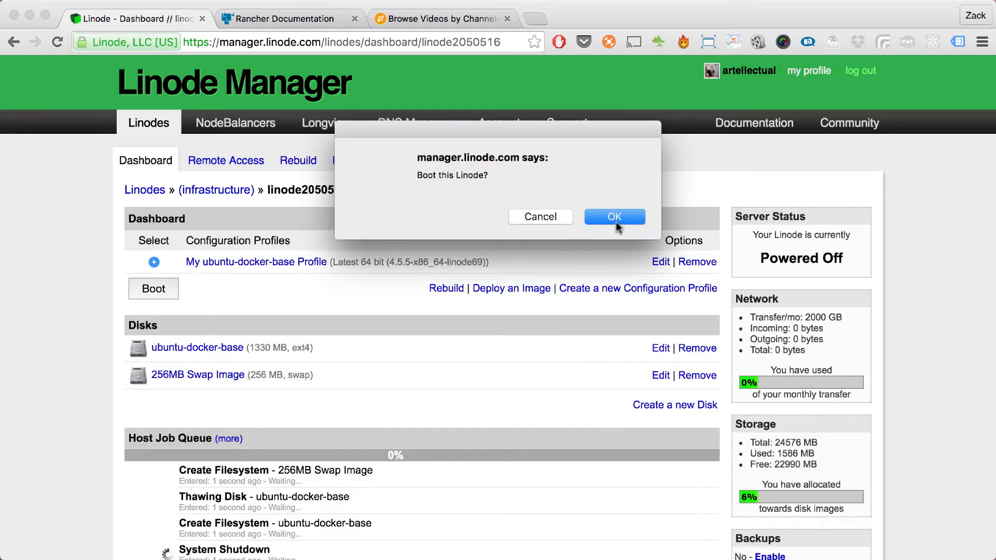
pyautogui.click(613, 217)
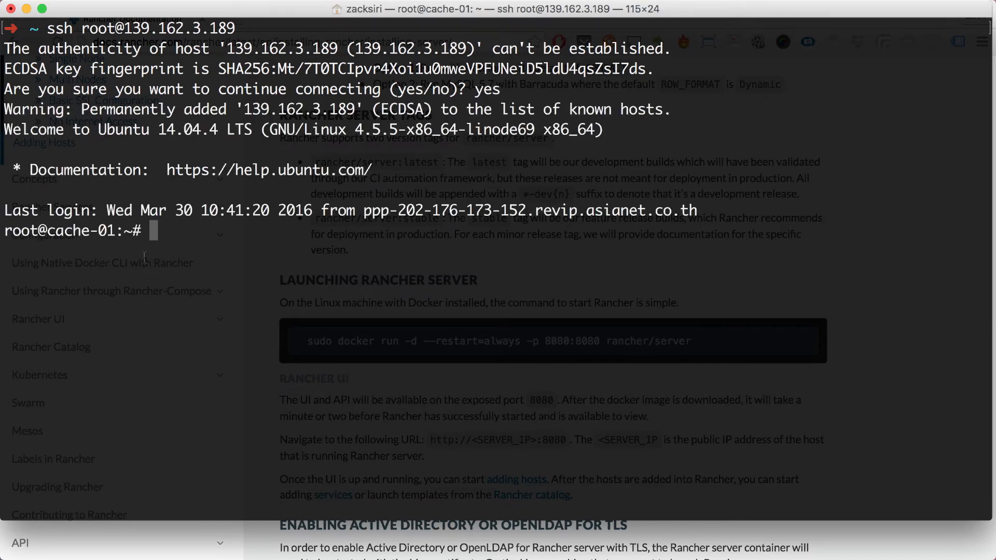
# - SSH as root into 139.162.3.189 and write 'rancher-01' to /etc/hostname
pyautogui.write('s')
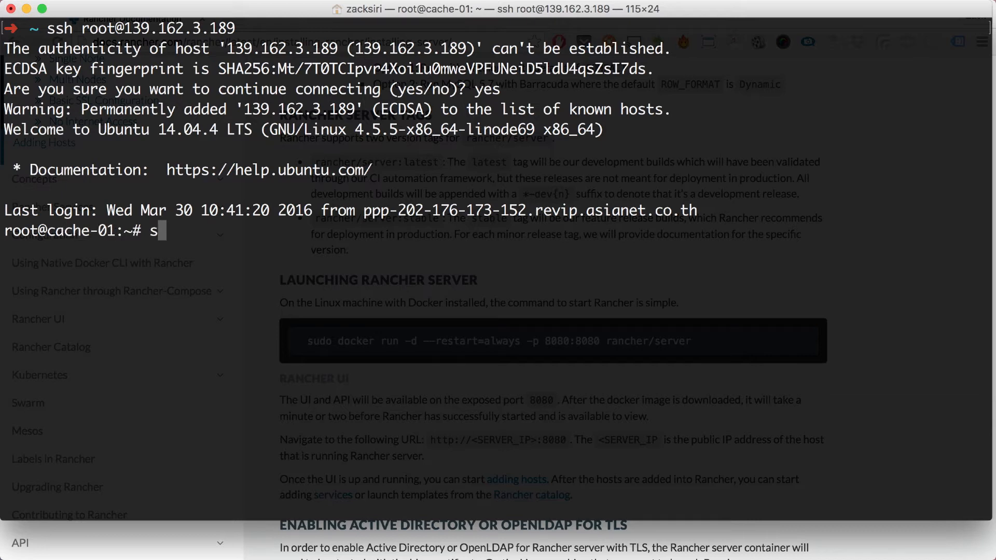
pyautogui.write('echo')
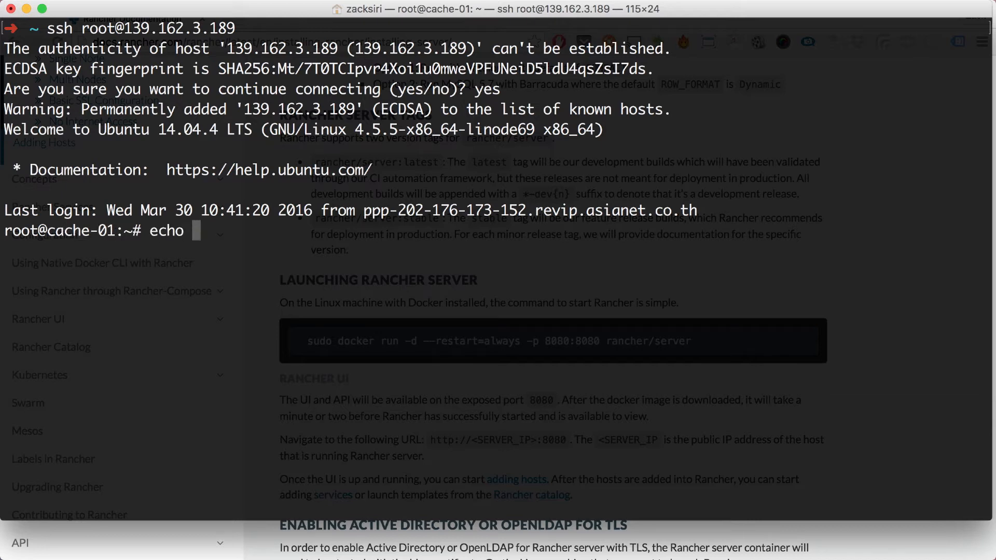
pyautogui.write('"rancher-0')
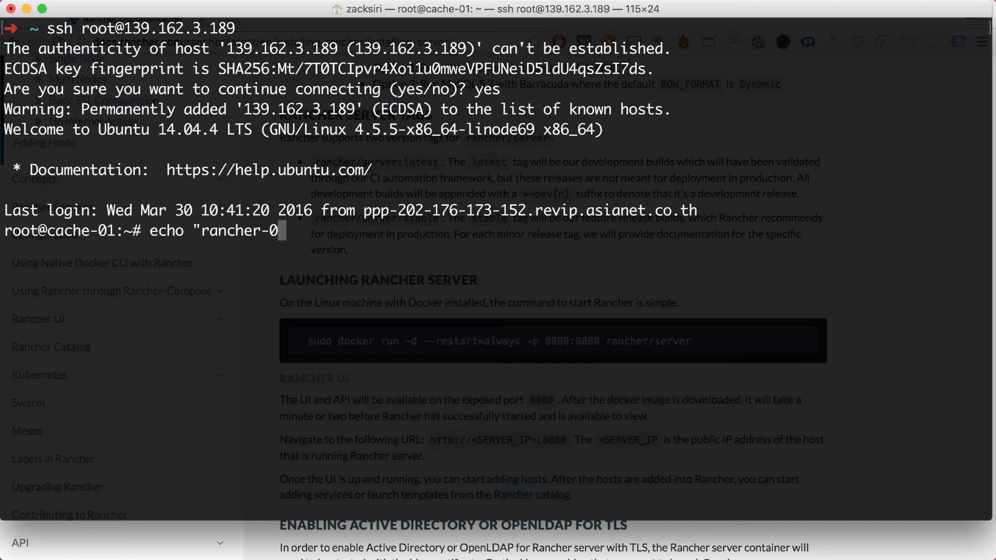
pyautogui.write('1')
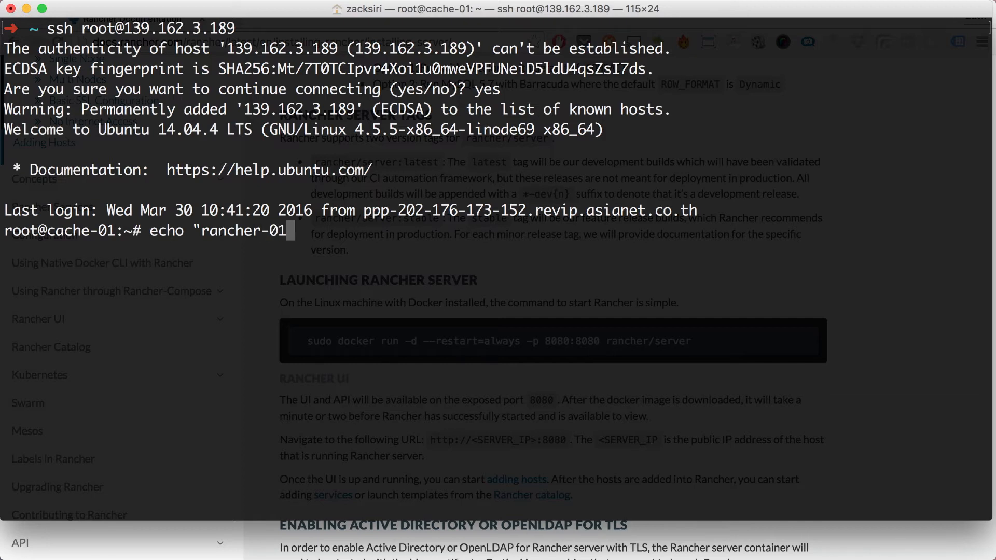
pyautogui.write('" > /etc/')
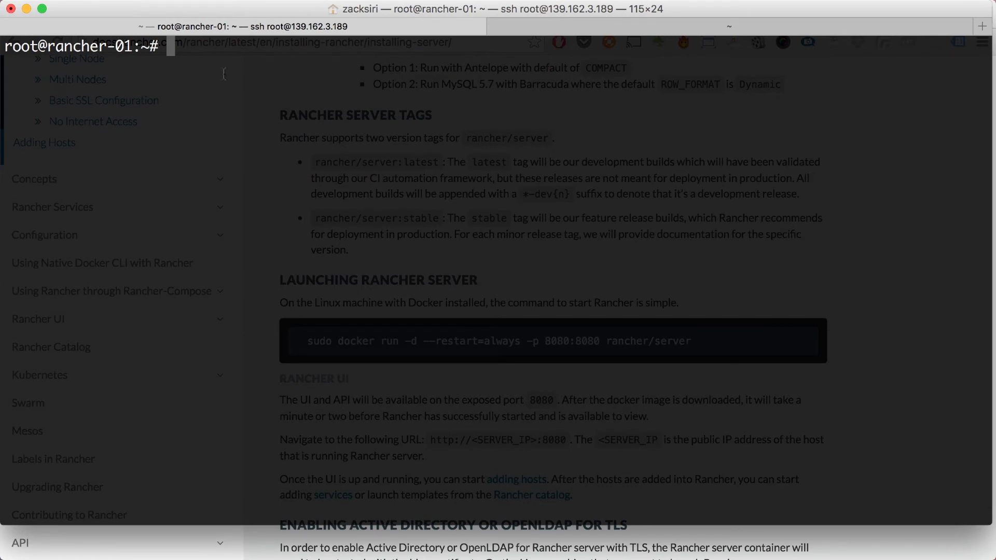
pyautogui.moveTo(229, 102)
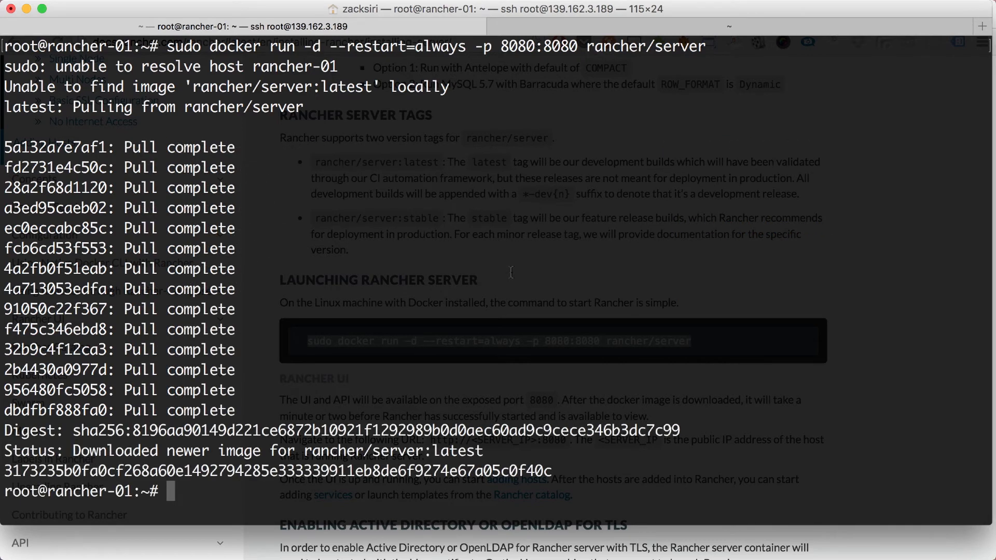
# - Start typing a docker command to check the running rancher/server container
pyautogui.write('dcok')
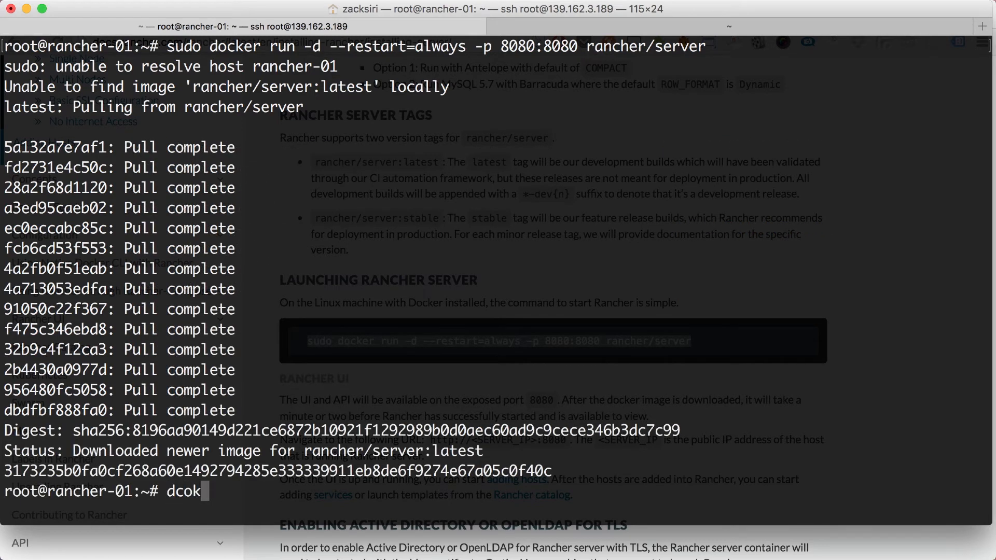
pyautogui.write('docke')
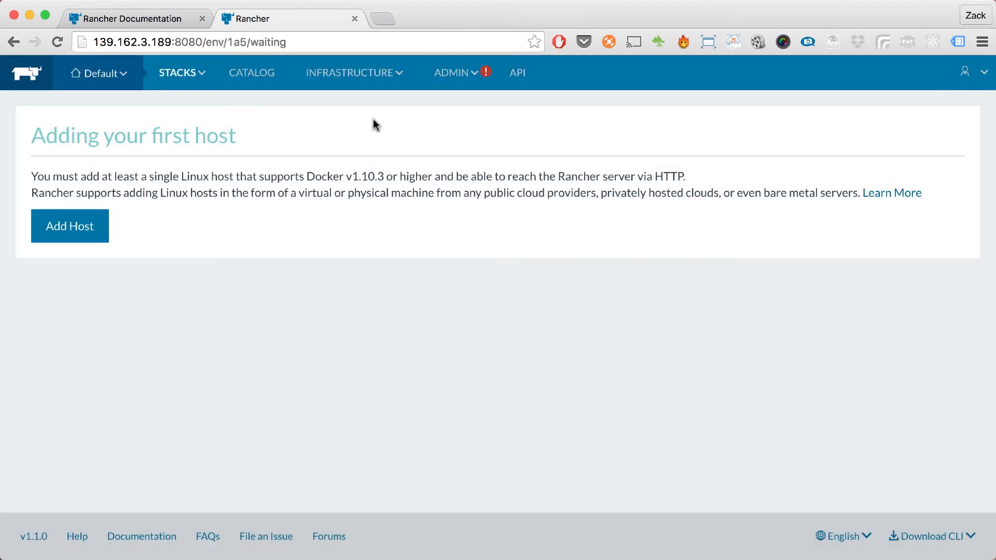
# - Open Rancher's ADMIN menu on the add-first-host page at port 8080
pyautogui.click(453, 73)
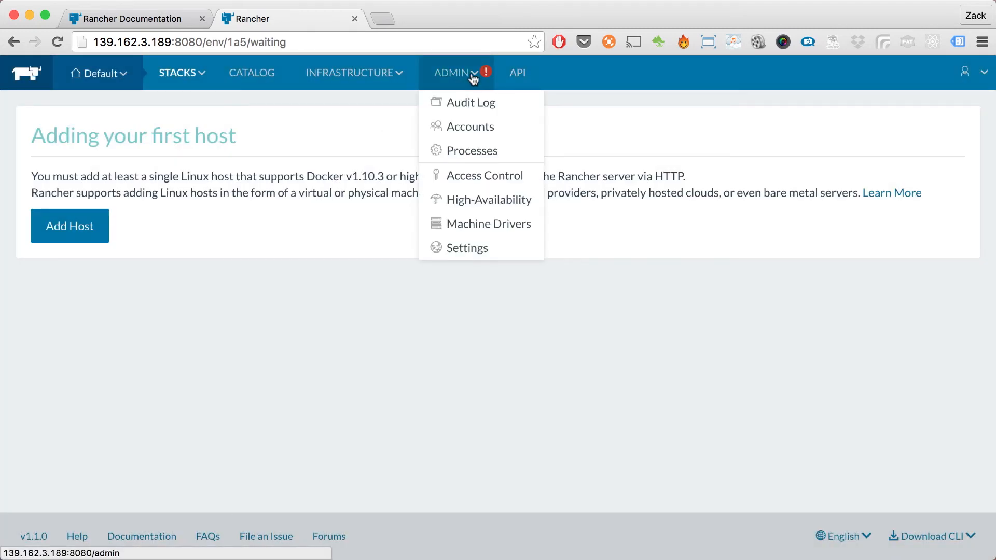
pyautogui.moveTo(485, 175)
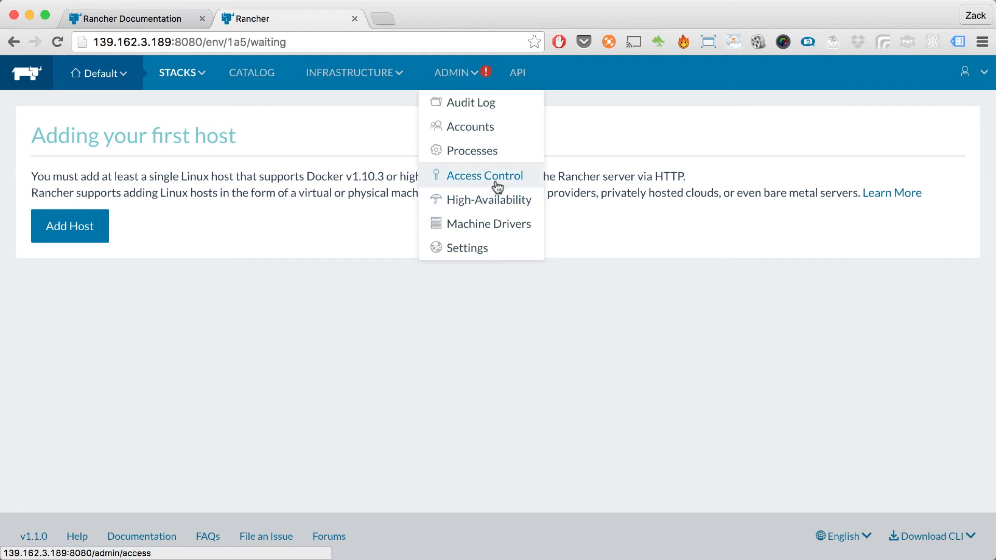
# - Open Access Control, look at LOCAL, then select GitHub and view its setup steps
pyautogui.click(484, 175)
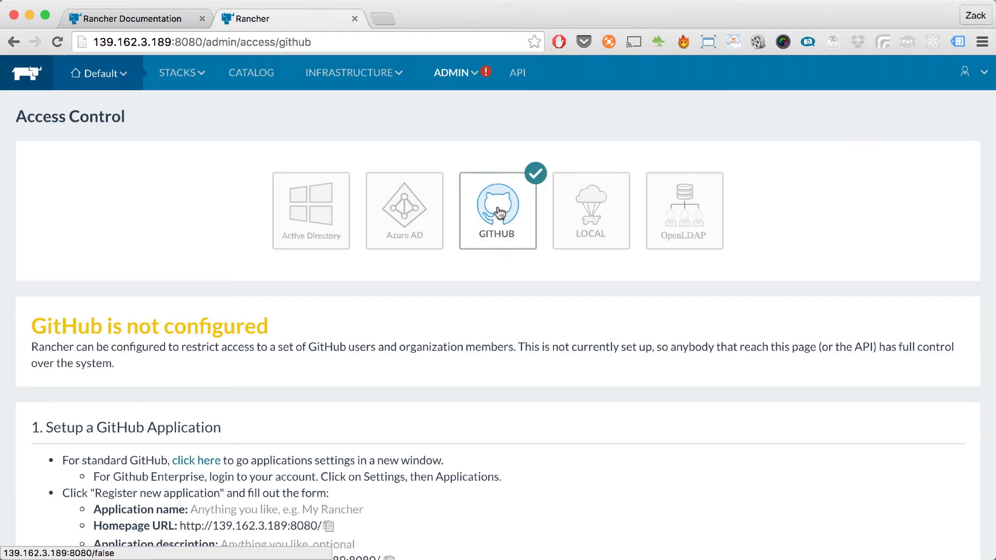
pyautogui.moveTo(419, 226)
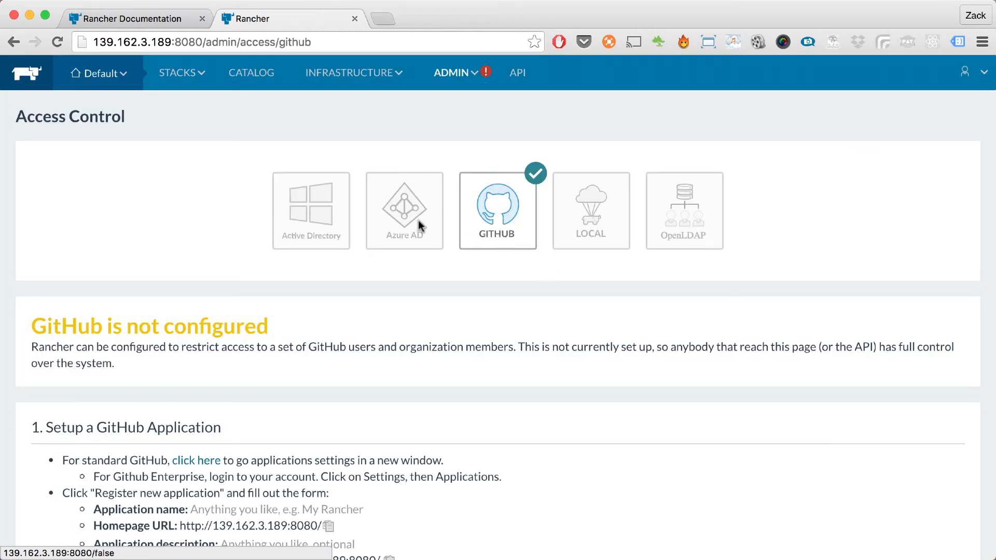
pyautogui.scroll(-3)
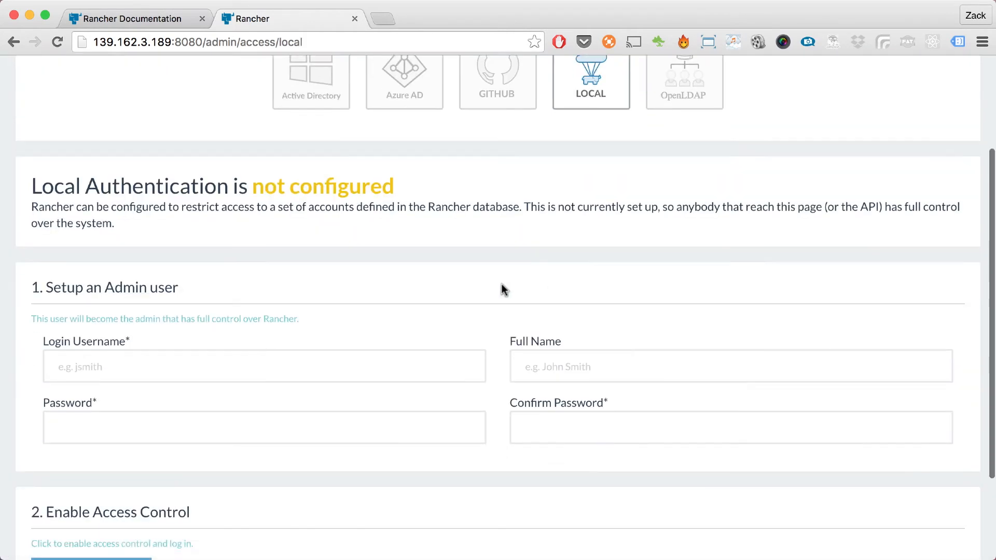
pyautogui.scroll(-3)
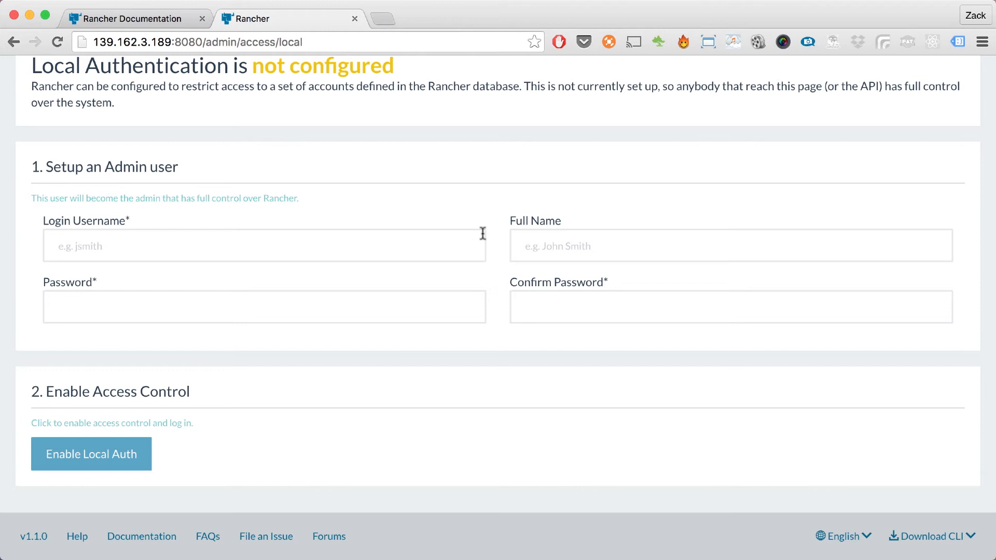
pyautogui.click(264, 254)
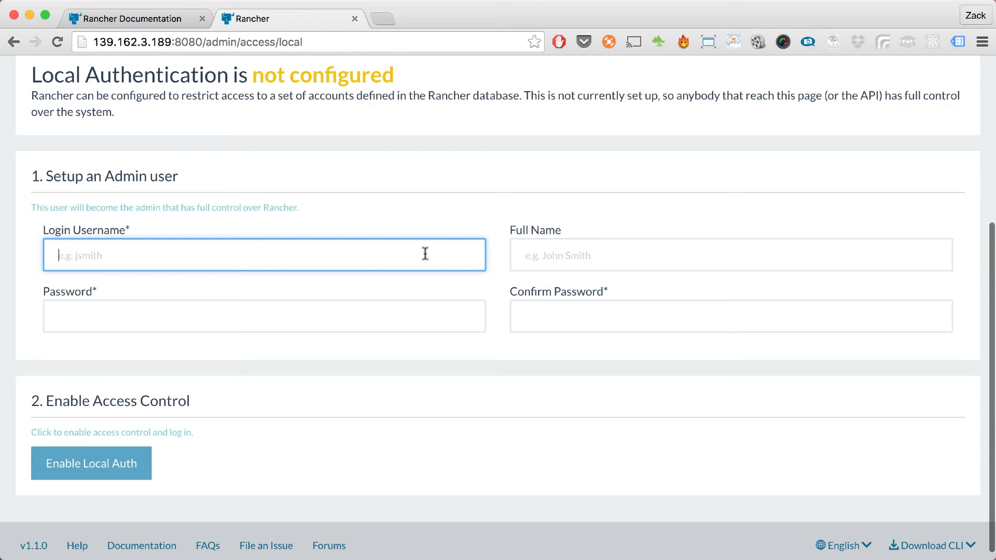
pyautogui.click(498, 118)
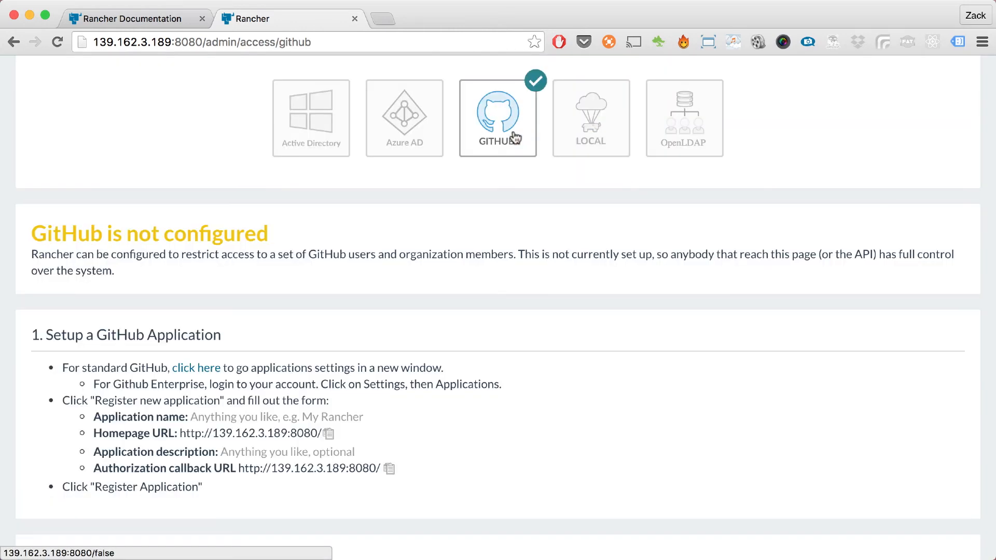
pyautogui.scroll(-3)
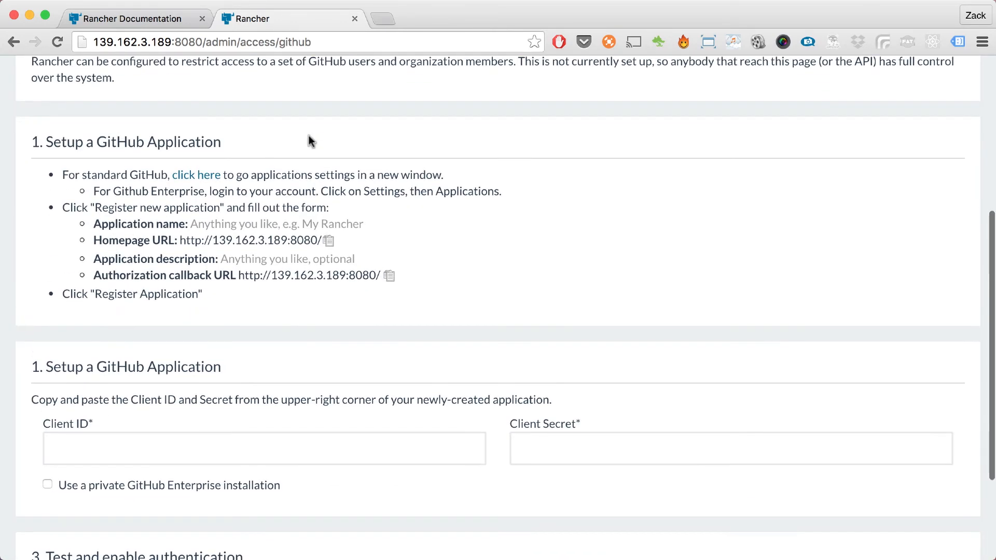
pyautogui.click(196, 174)
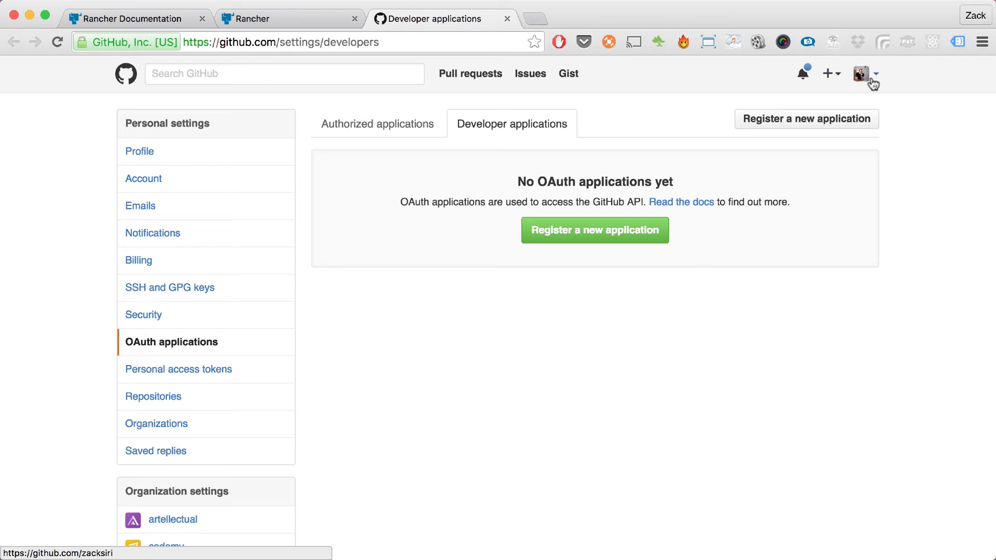
pyautogui.click(594, 229)
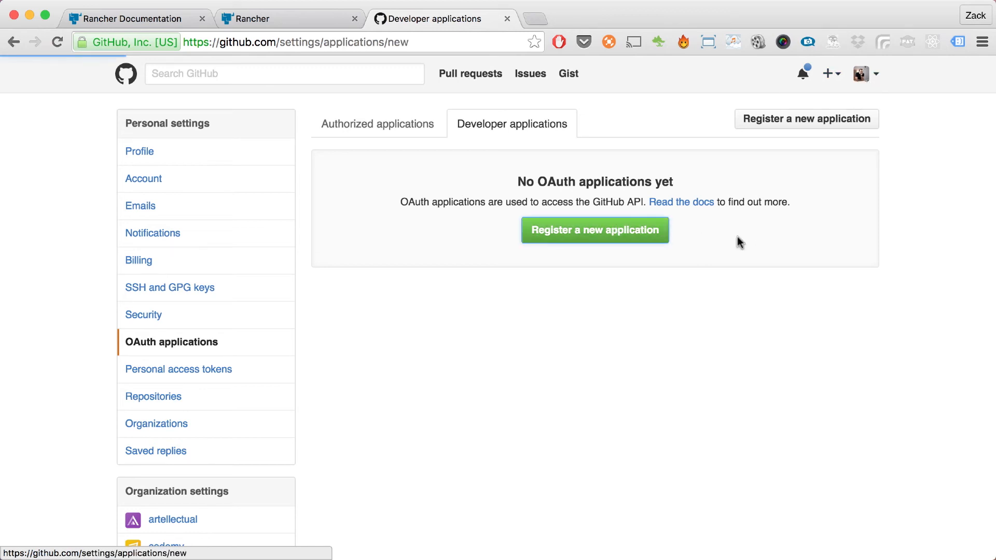
pyautogui.click(594, 230)
pyautogui.write('Rancher')
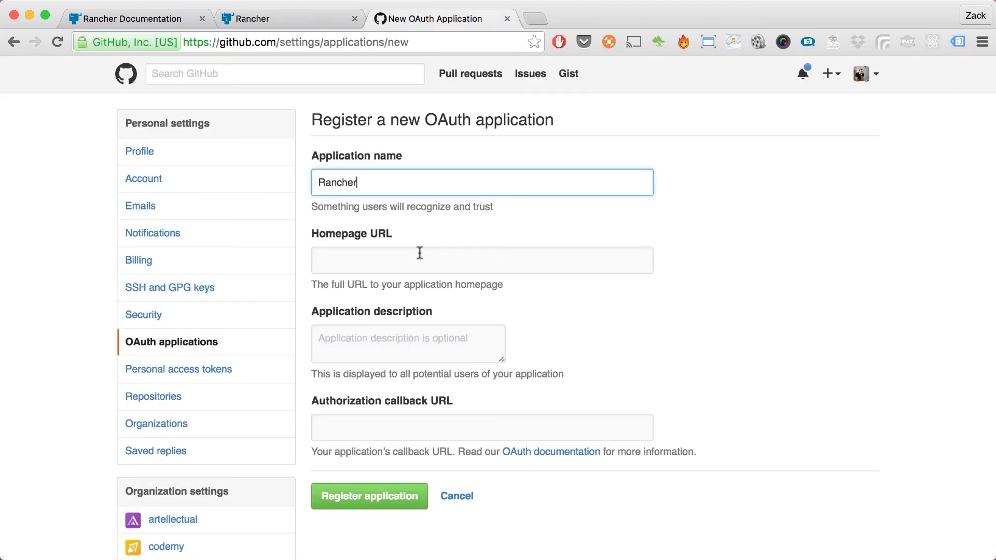
pyautogui.click(289, 19)
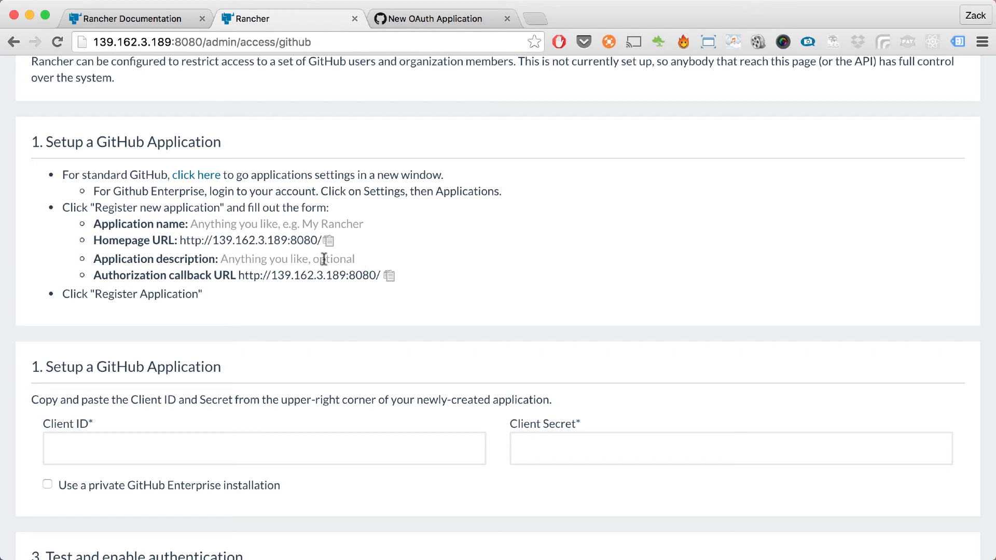
pyautogui.moveTo(266, 280)
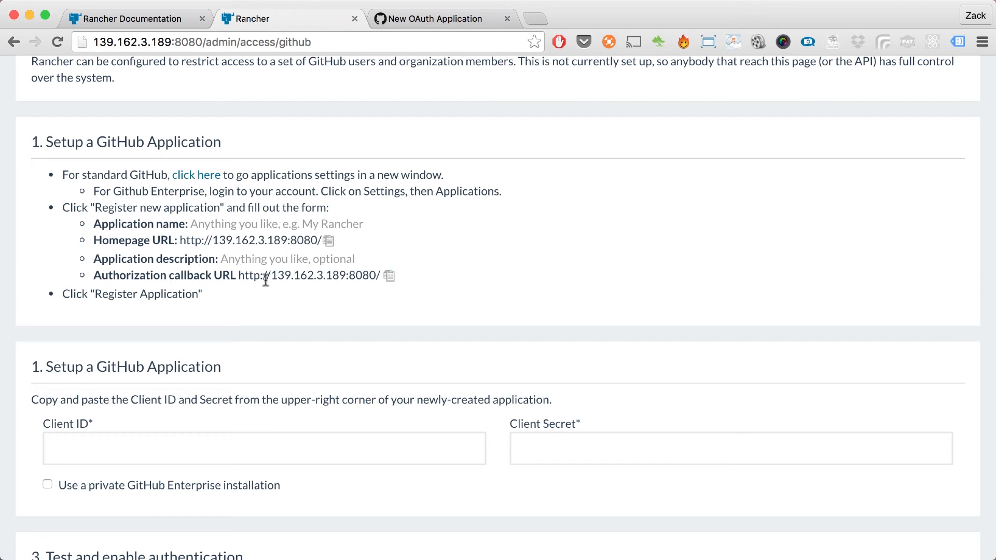
pyautogui.click(435, 19)
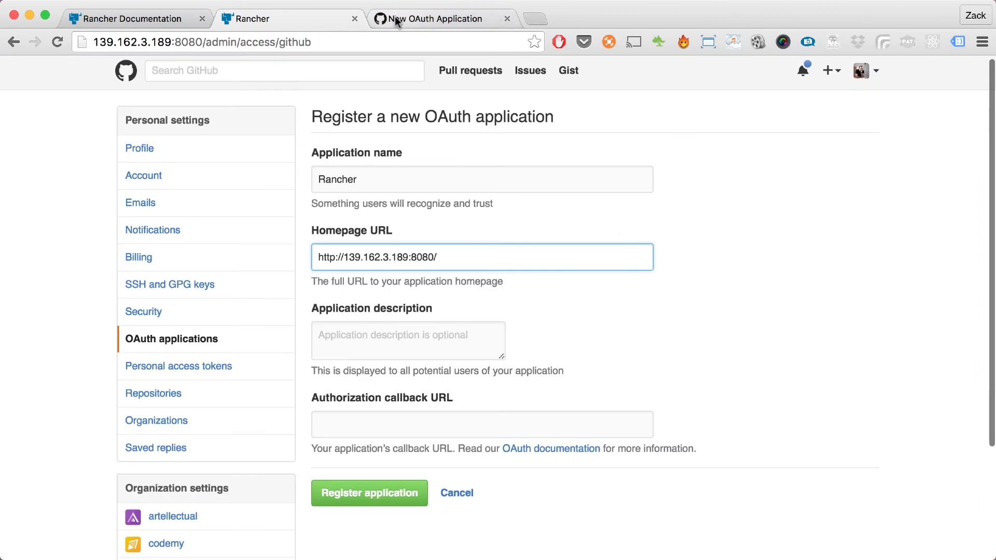
pyautogui.write('http://139.162.3.189:8080/')
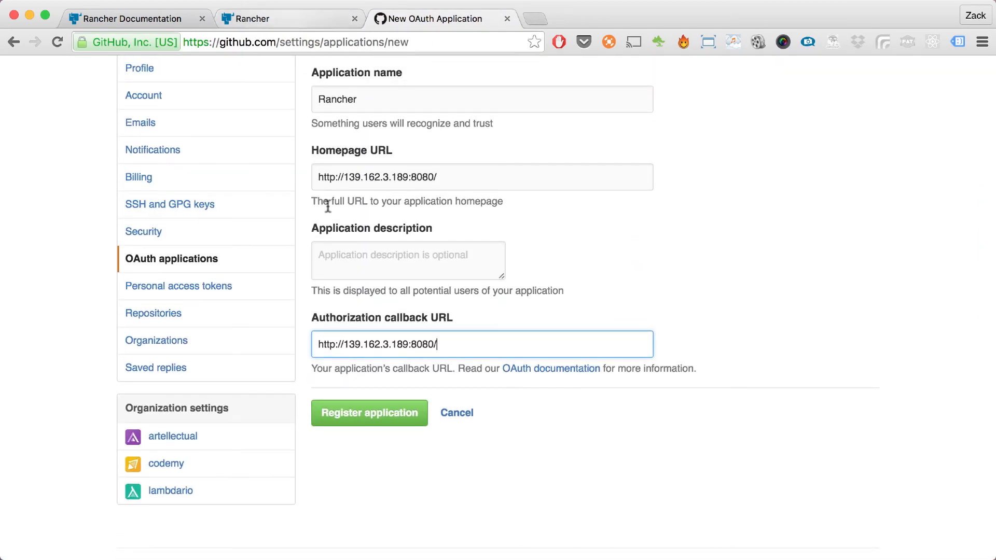
pyautogui.click(289, 18)
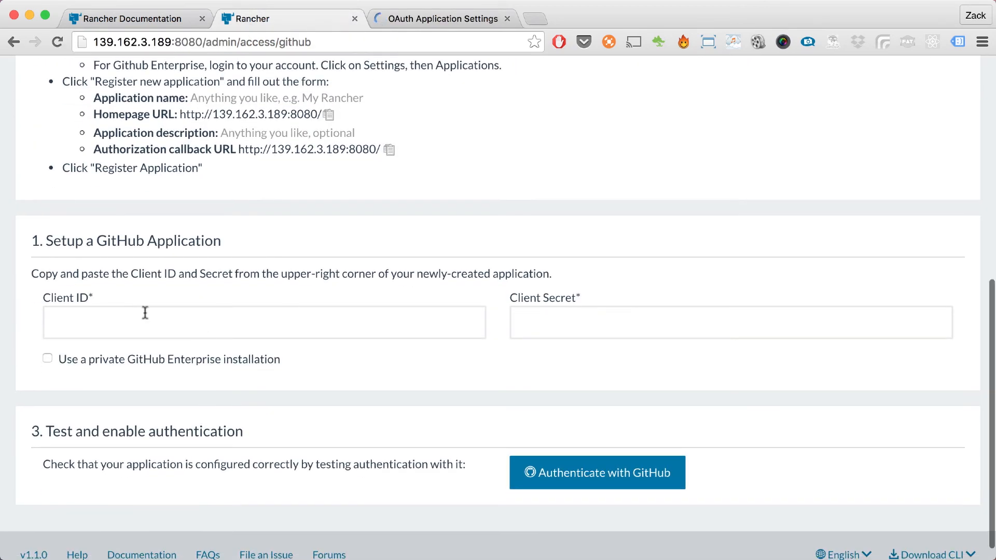
pyautogui.click(441, 17)
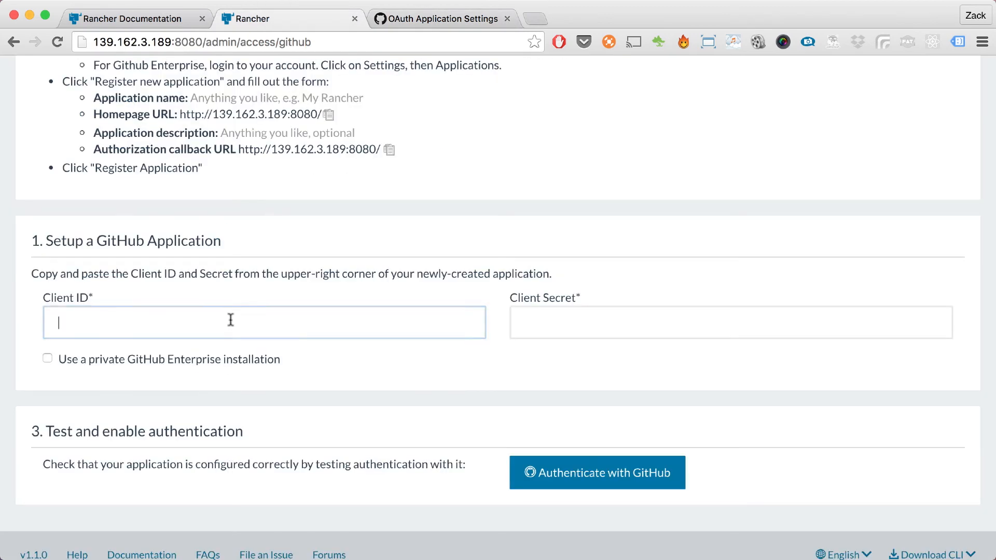
pyautogui.click(443, 18)
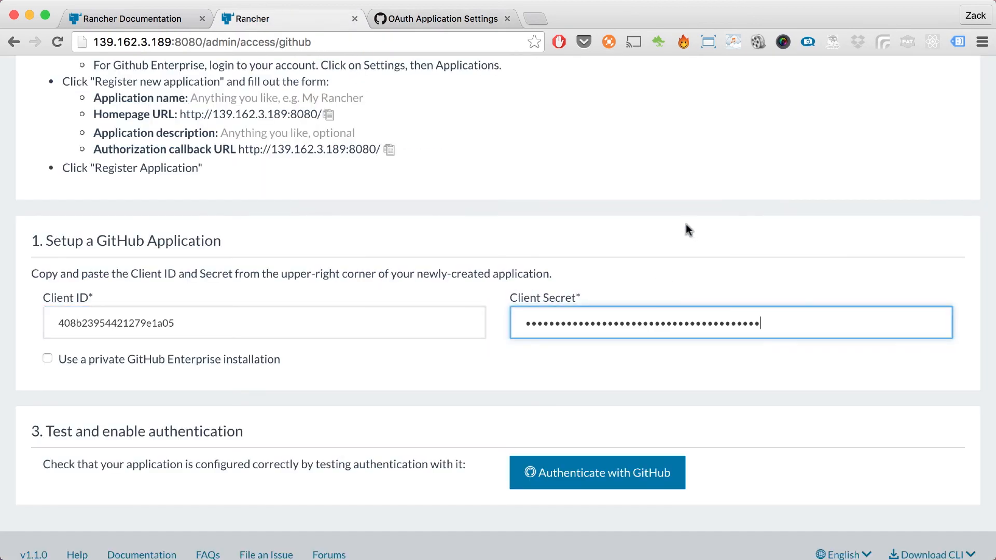
pyautogui.scroll(-3)
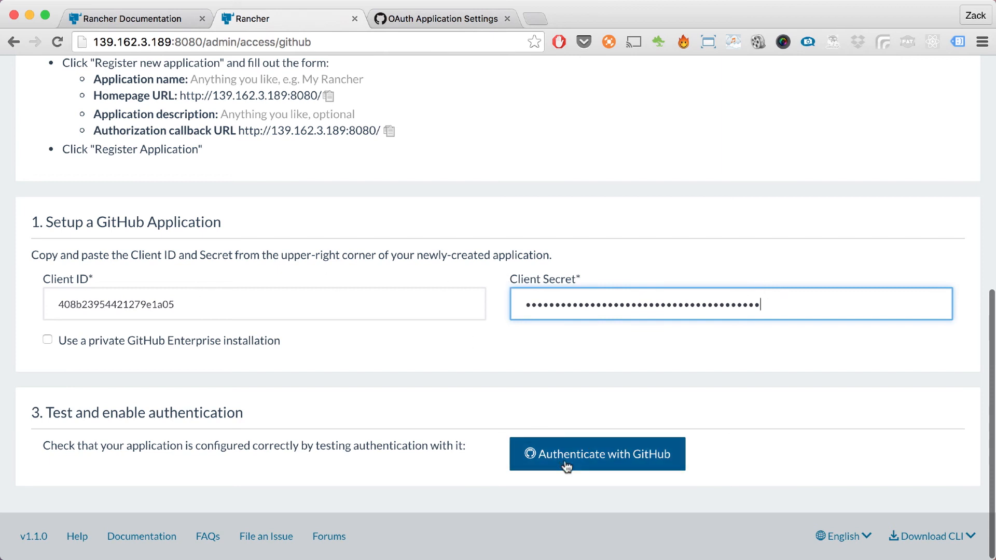
# - Authenticate with GitHub and authorize the Rancher application in the popup
pyautogui.click(596, 453)
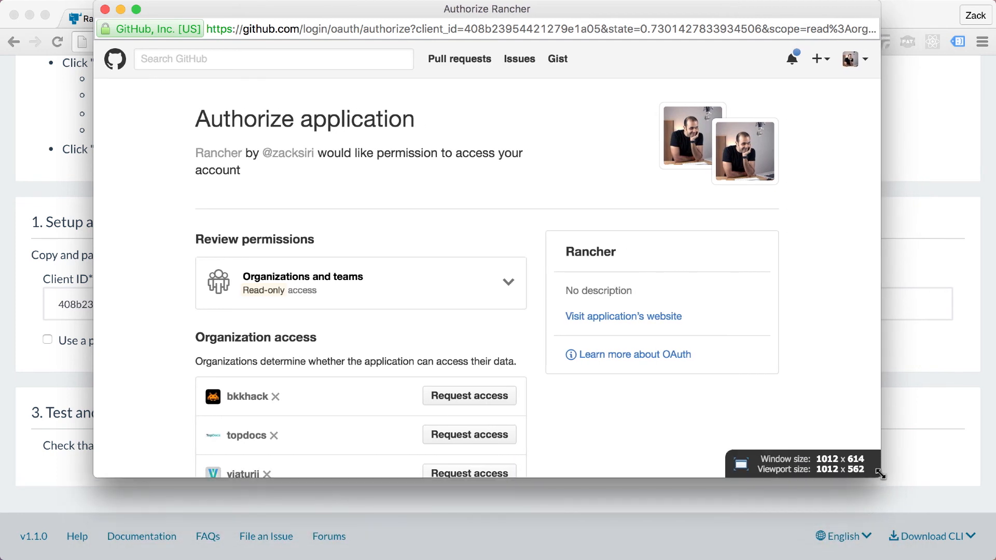
pyautogui.scroll(-3)
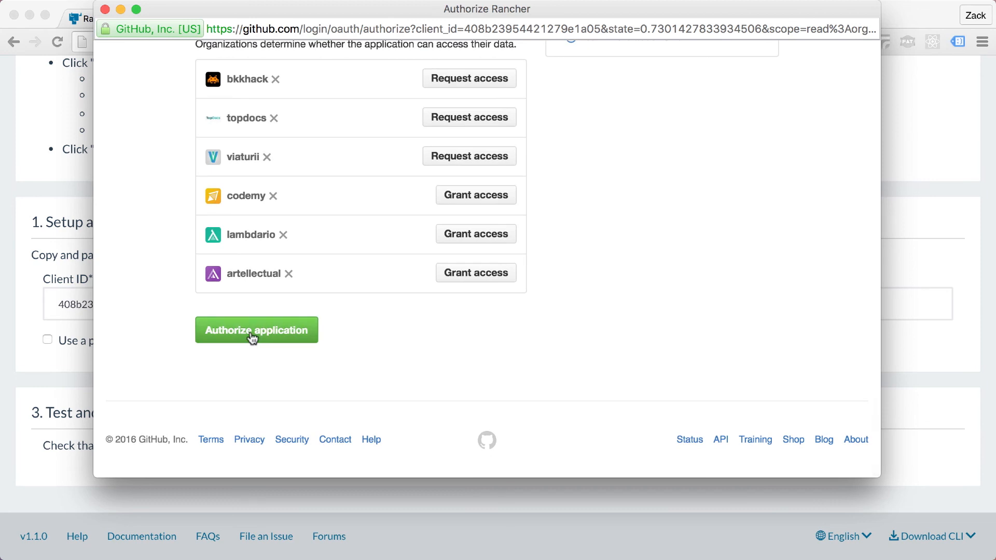
pyautogui.click(256, 329)
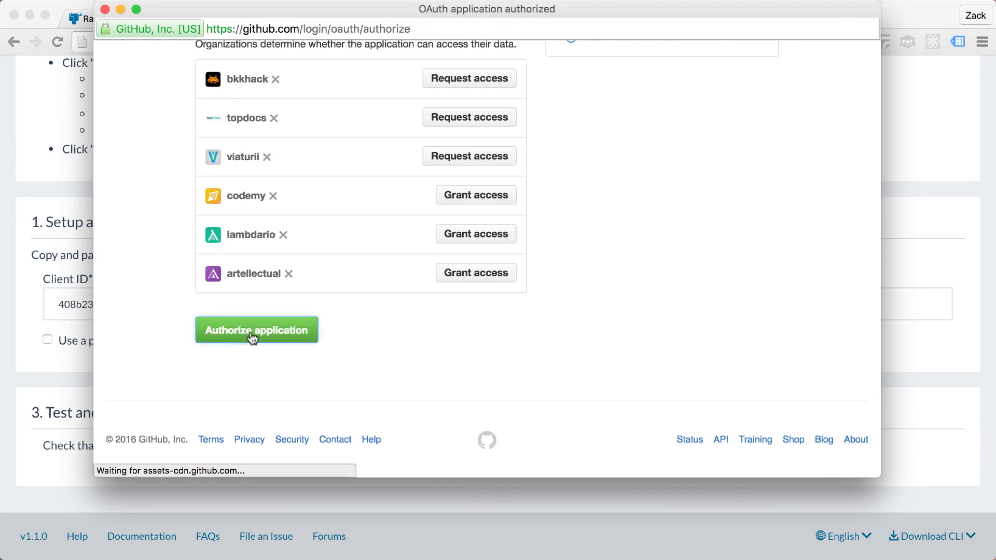
pyautogui.click(256, 330)
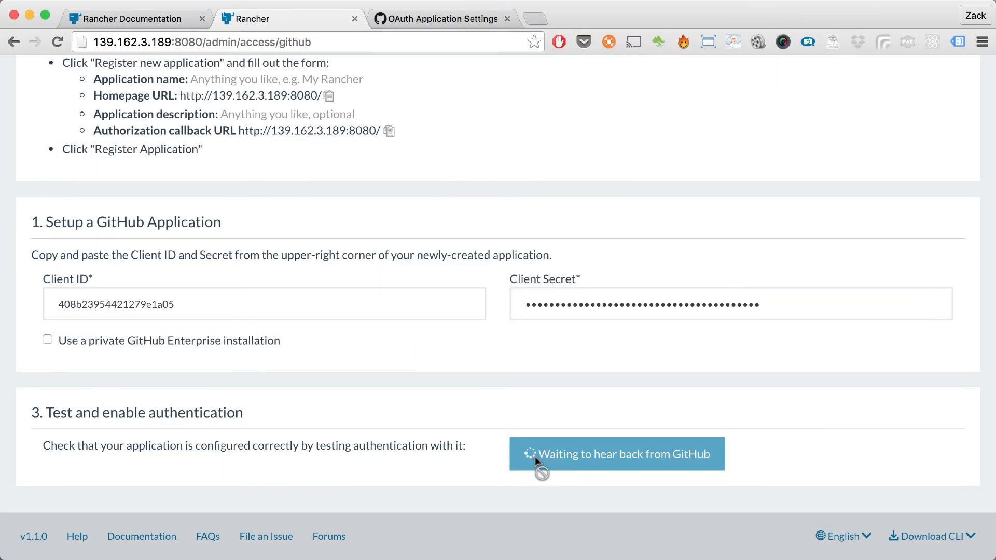
# - Finish GitHub authentication and review Site Access settings with zacksiri authorized
pyautogui.click(615, 453)
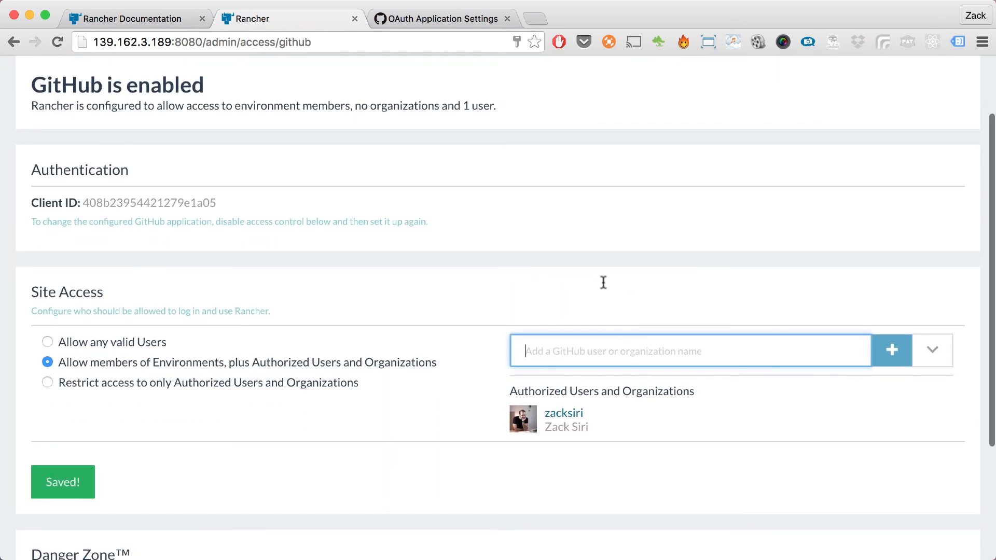
pyautogui.scroll(-3)
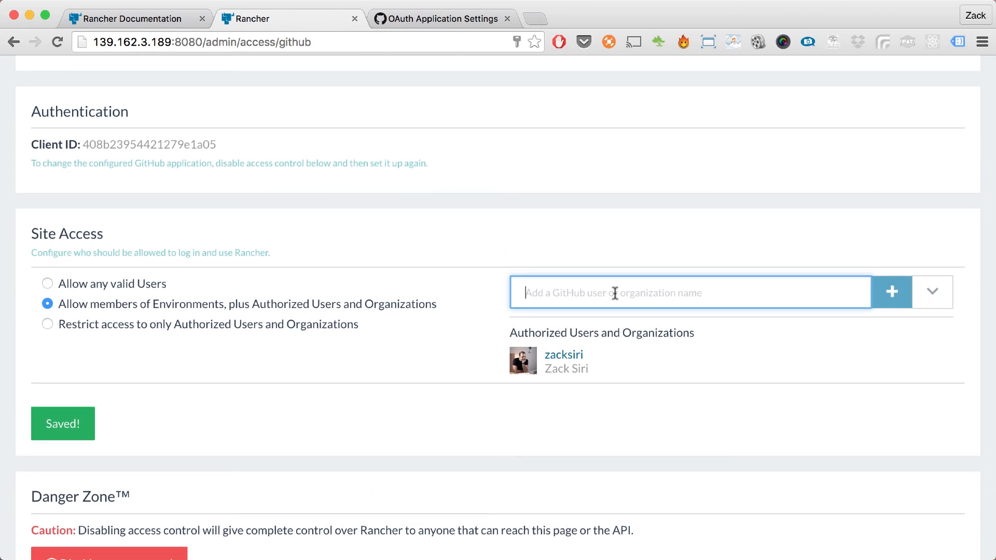
pyautogui.moveTo(548, 290)
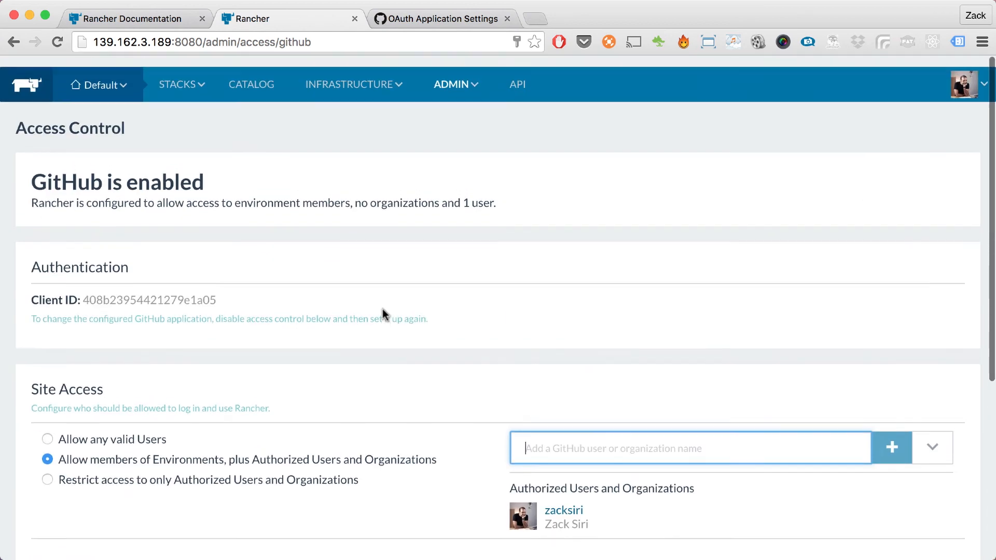
# - Open Rancher's empty Infrastructure > Hosts page
pyautogui.click(349, 84)
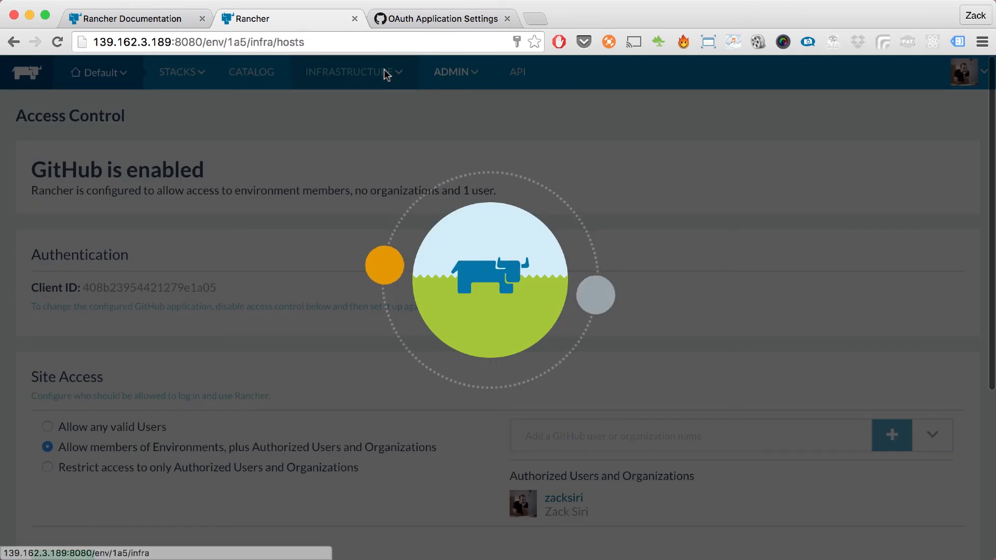
pyautogui.click(349, 71)
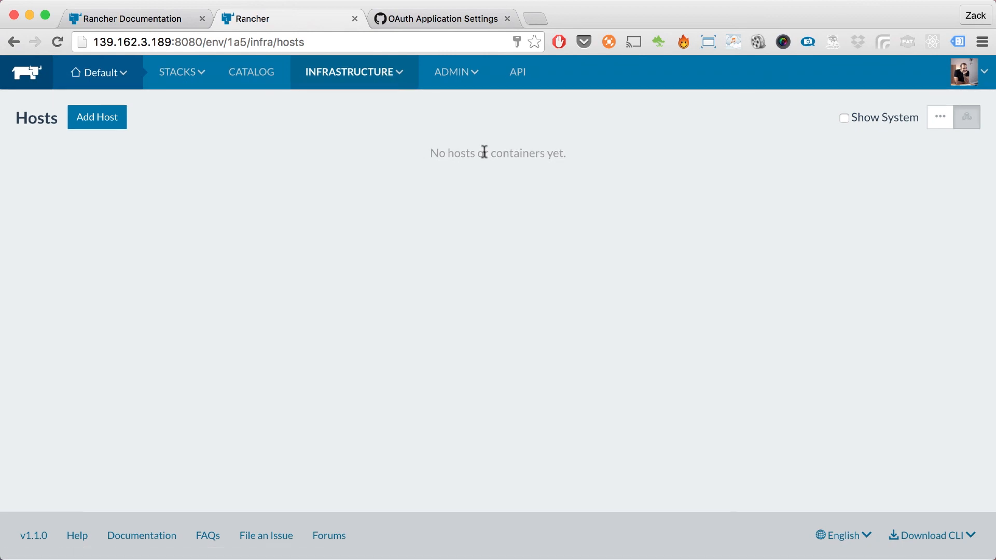
pyautogui.moveTo(422, 147)
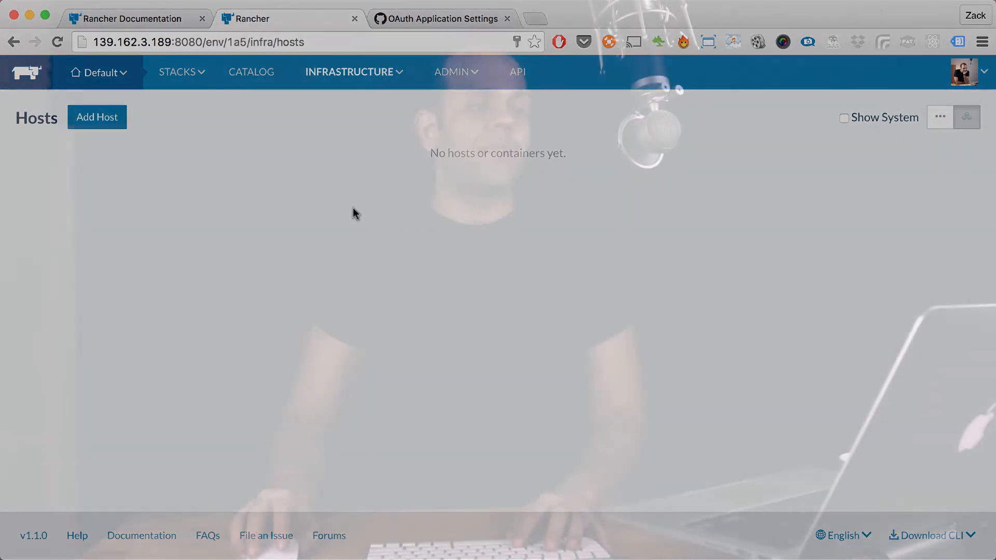
pyautogui.click(99, 73)
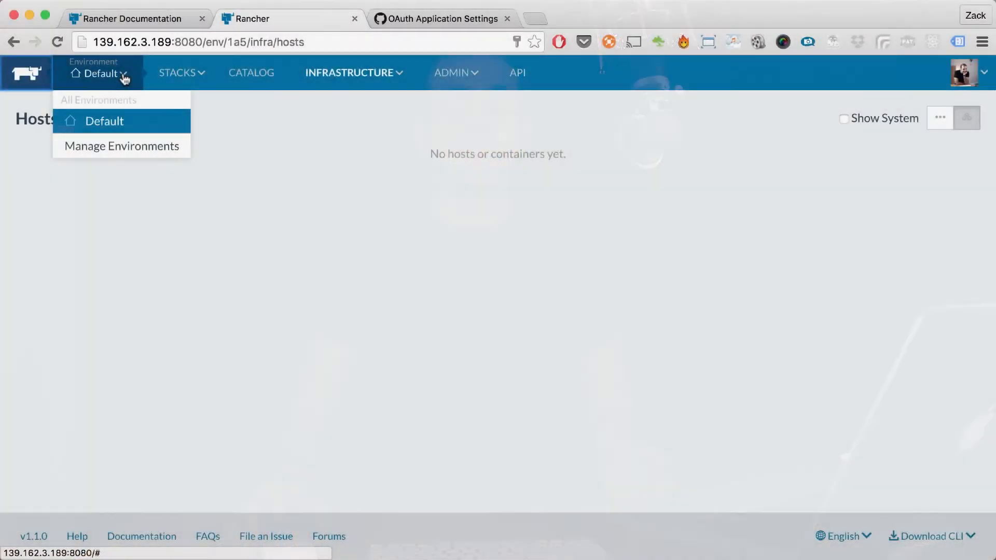
# - Check the Default environment's stacks, then start adding a host with the Custom driver
pyautogui.click(177, 72)
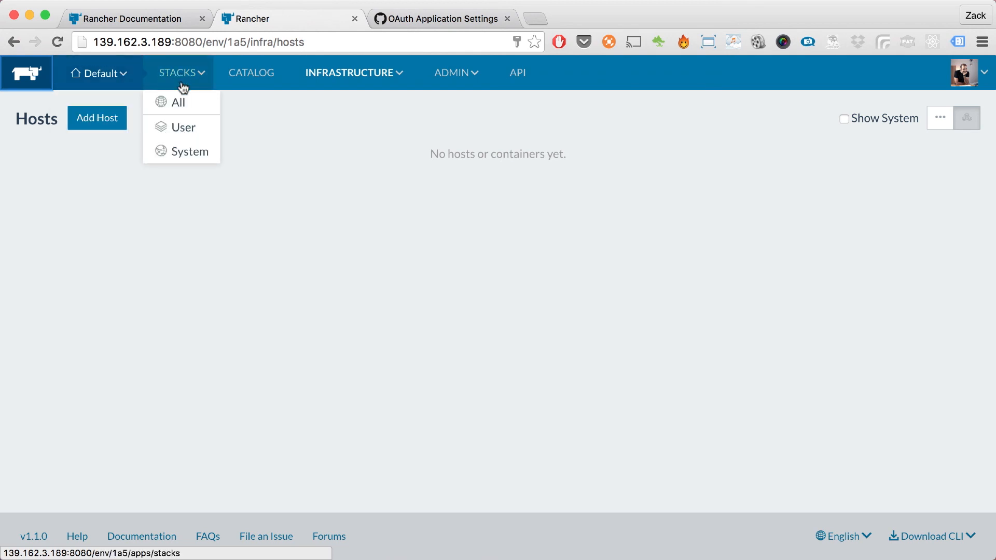
pyautogui.click(97, 118)
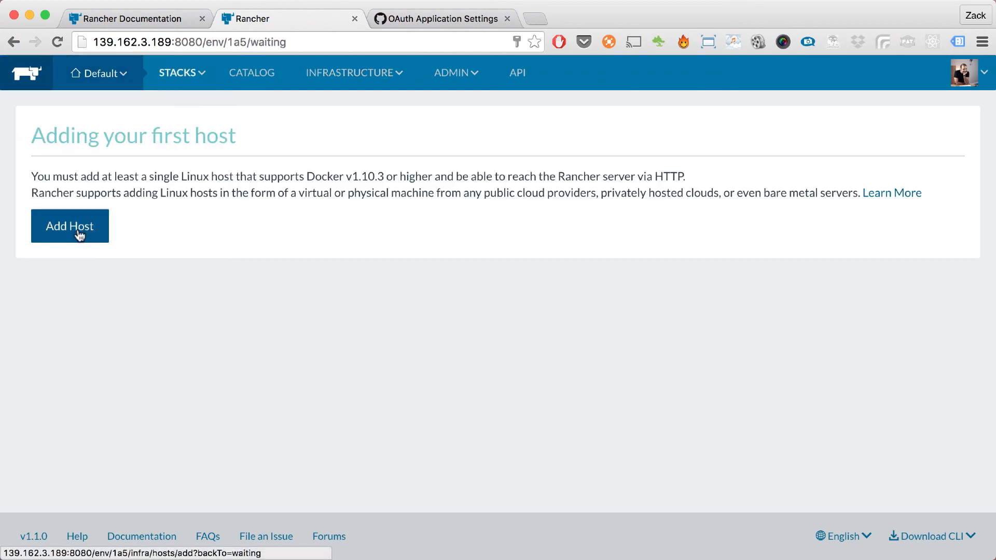
pyautogui.click(70, 226)
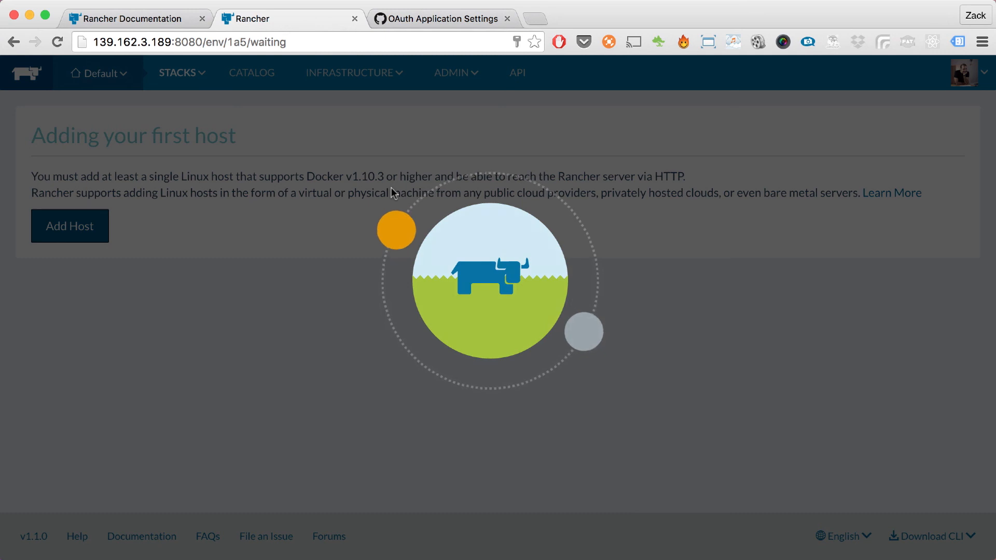
pyautogui.click(70, 226)
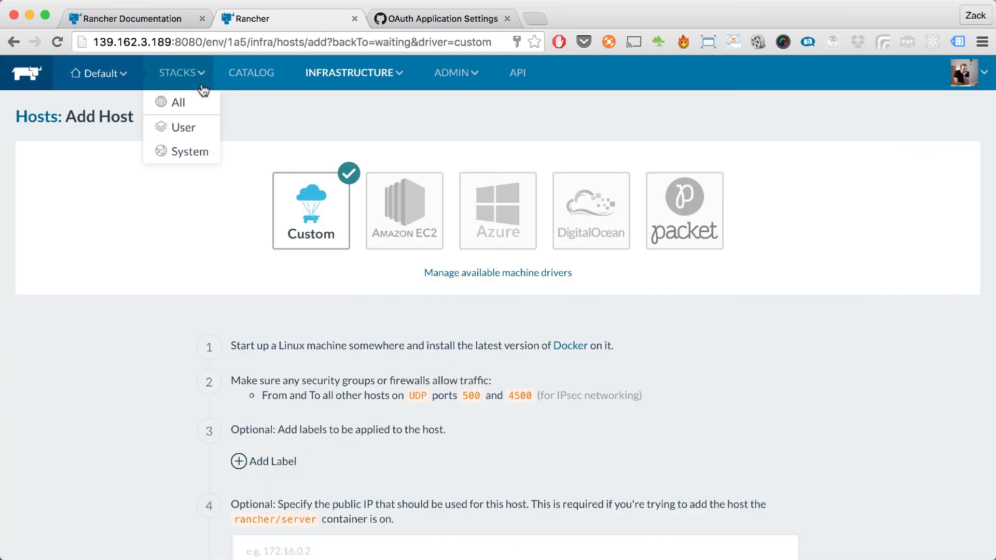